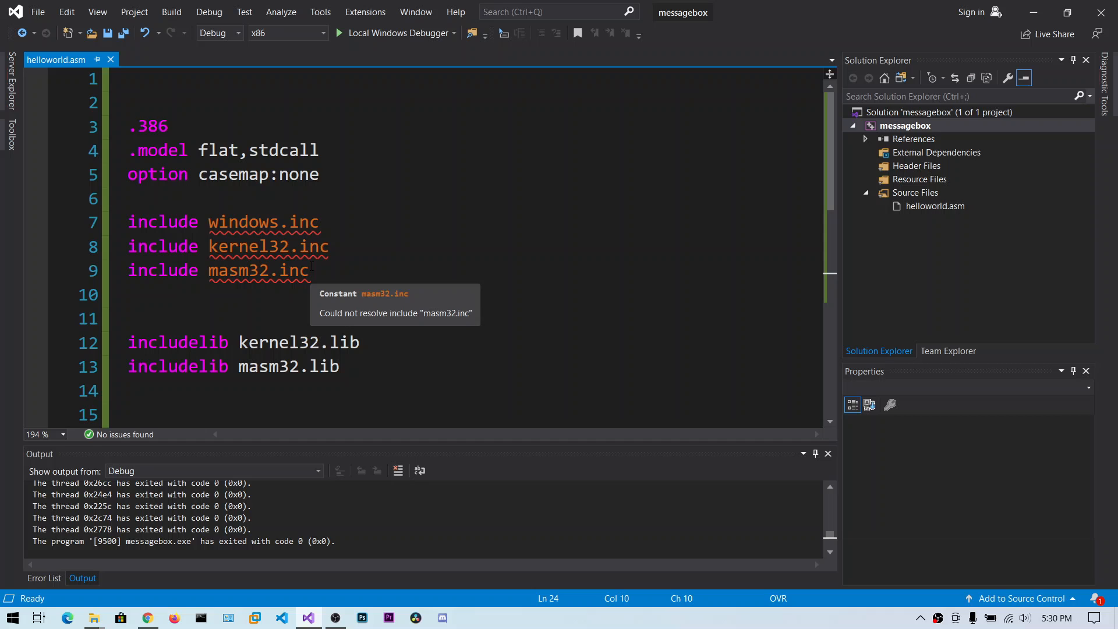
mouse_move(239, 289)
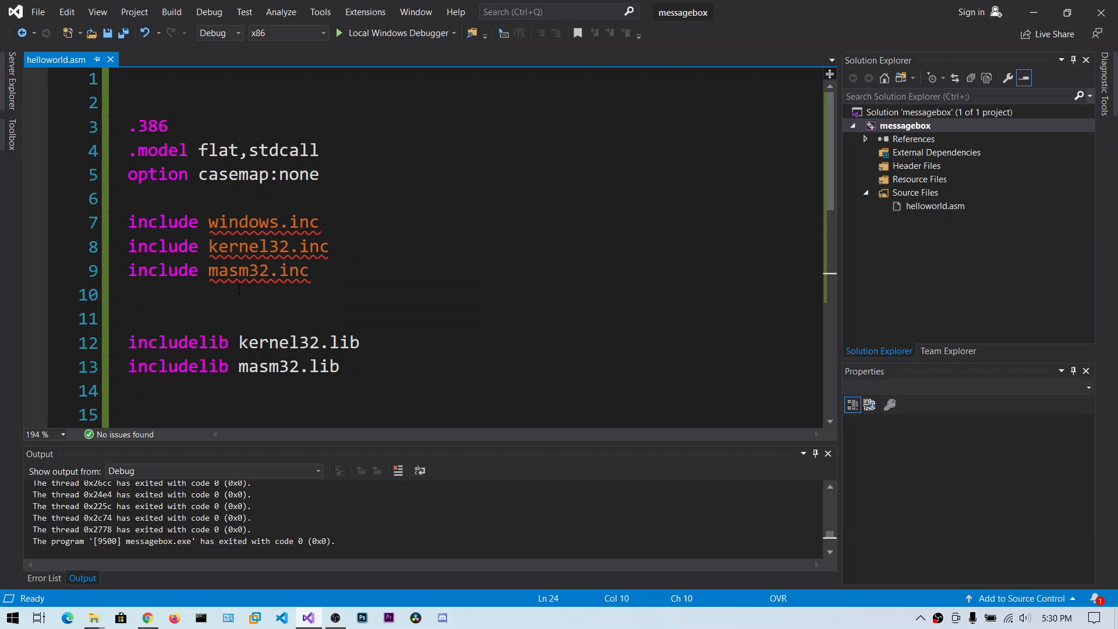
Scroll helloworld.asm down to add a blank line under start:, above invoke ExitProcess
scroll("down", 3)
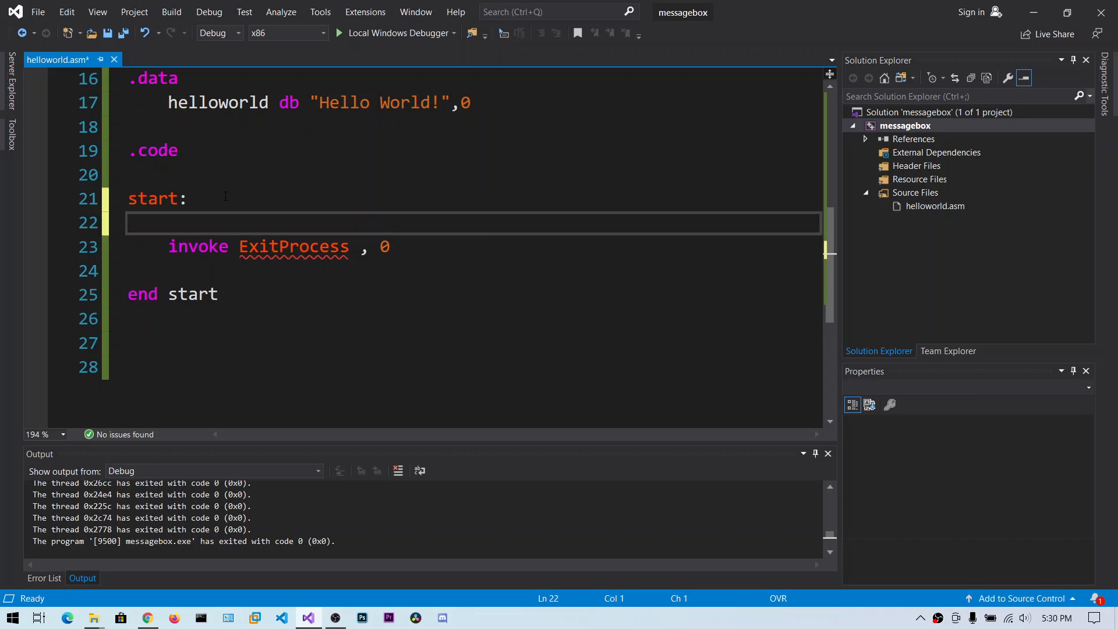
mouse_move(293, 246)
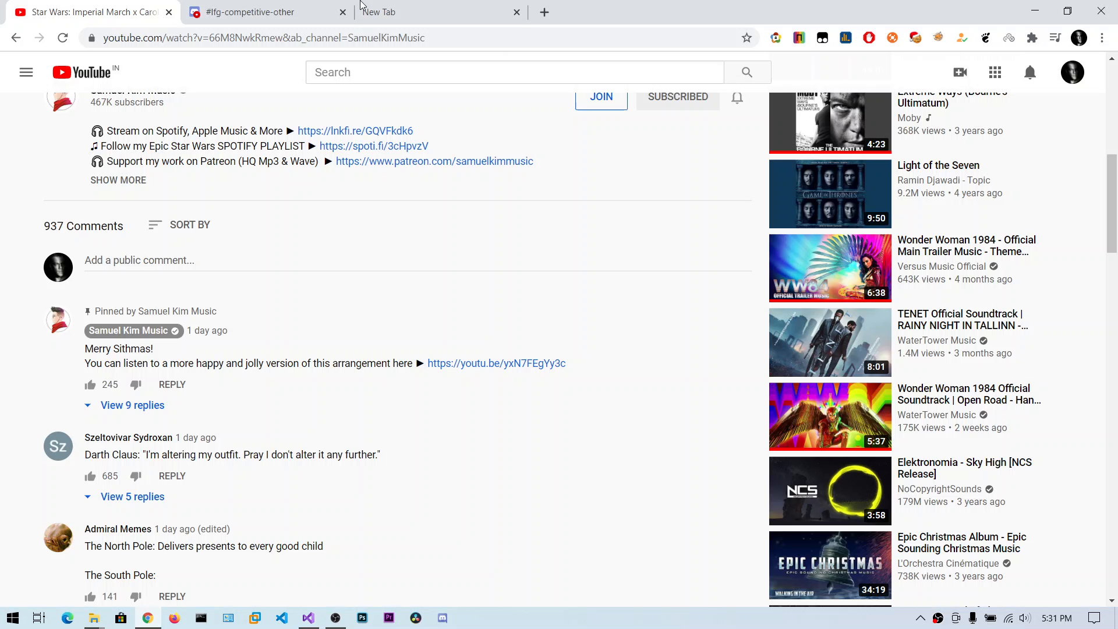
mouse_move(428, 11)
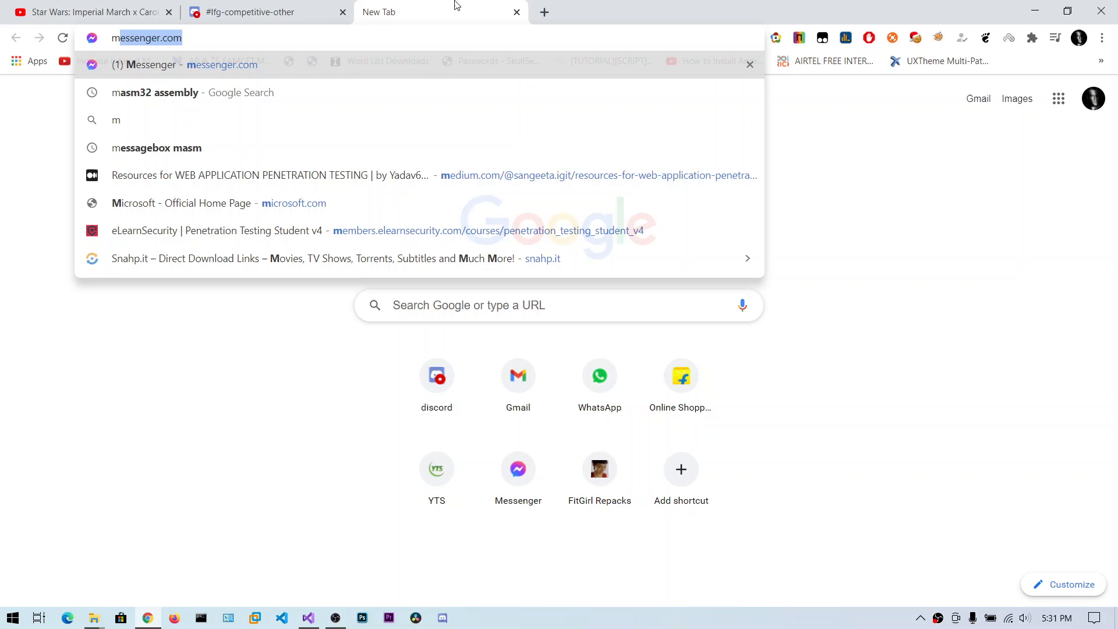
Search 'msdn messagebox' and open Microsoft's MessageBox function documentation page
type("msdn")
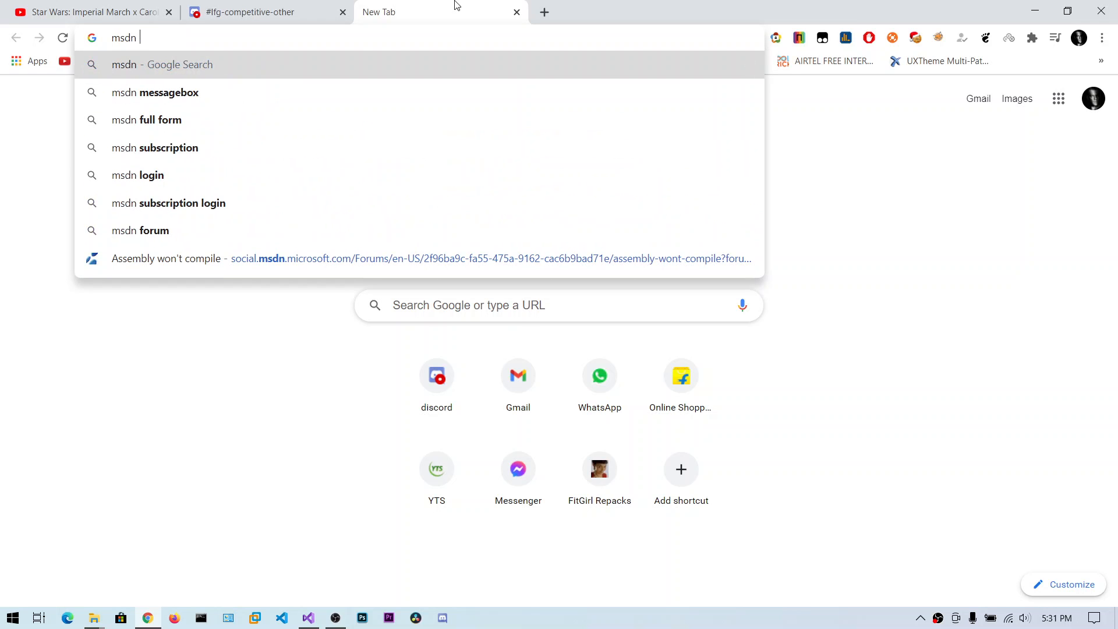
type("messagebox")
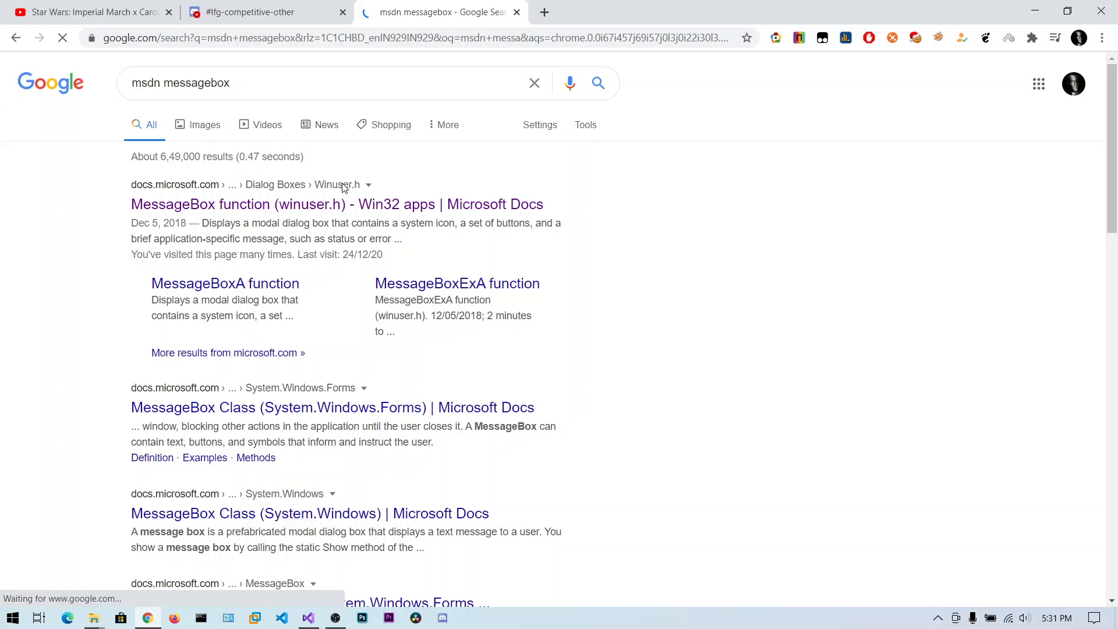
left_click(337, 203)
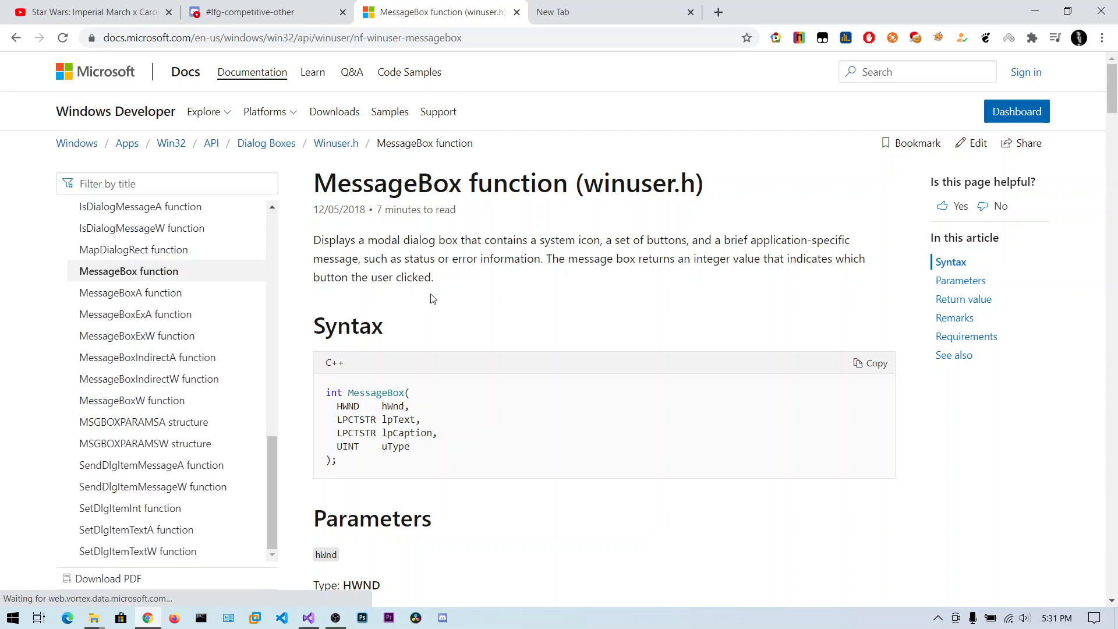
left_click_drag(313, 240, 419, 240)
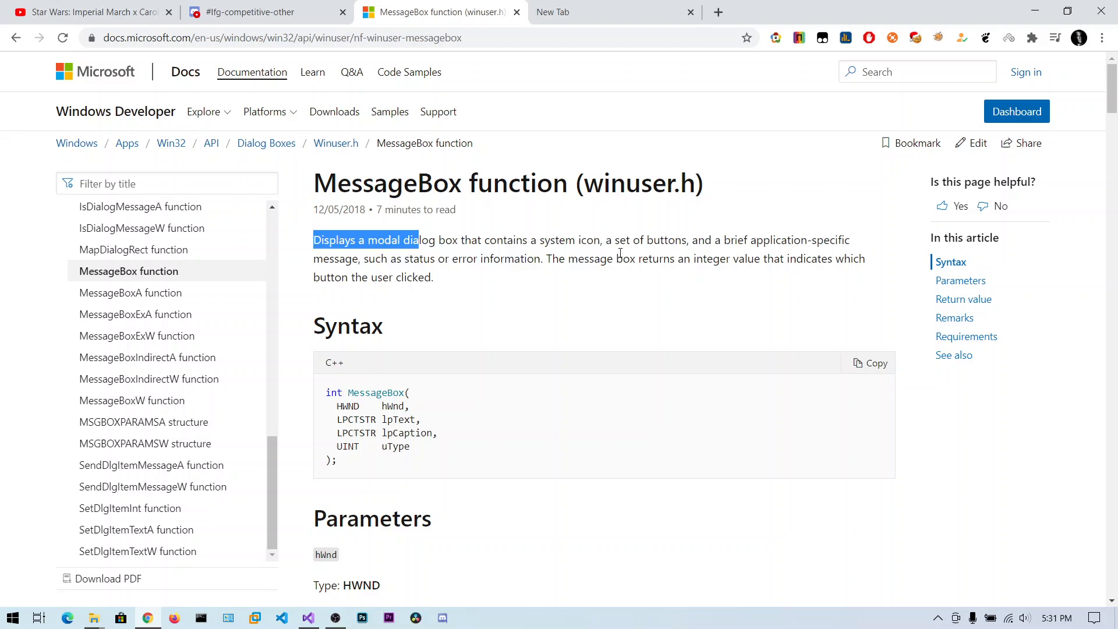
scroll("down", 3)
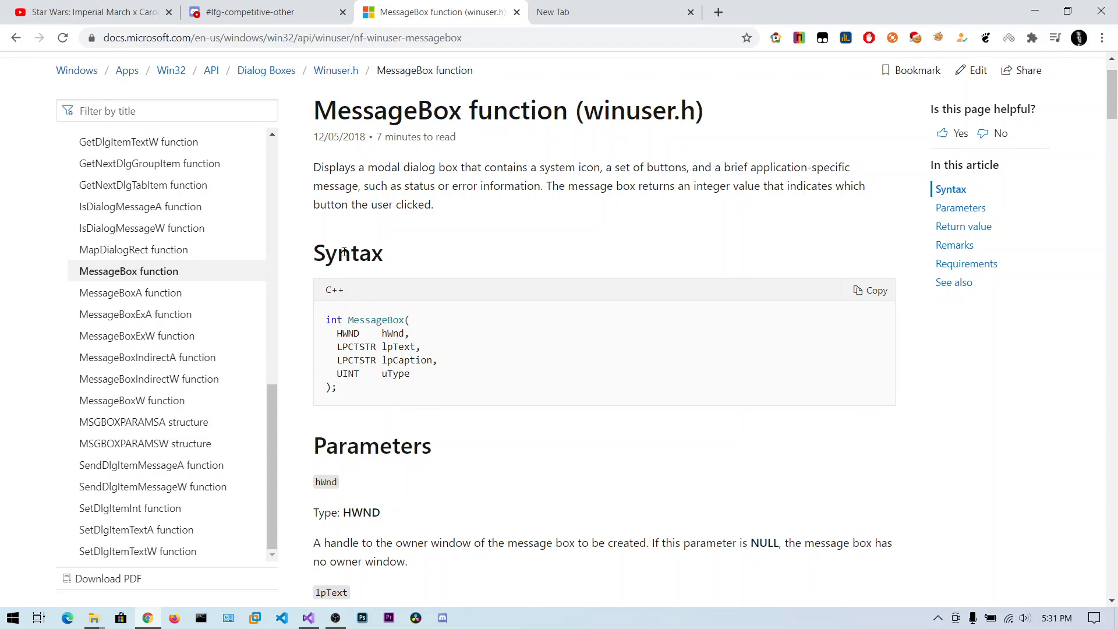
double_click(374, 320)
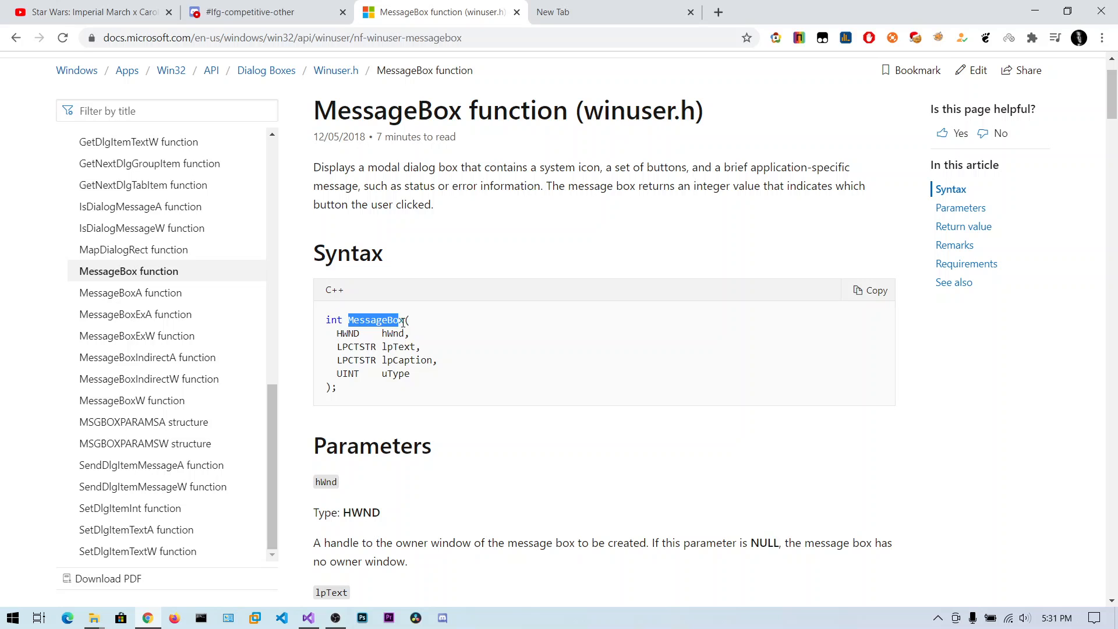
double_click(391, 333)
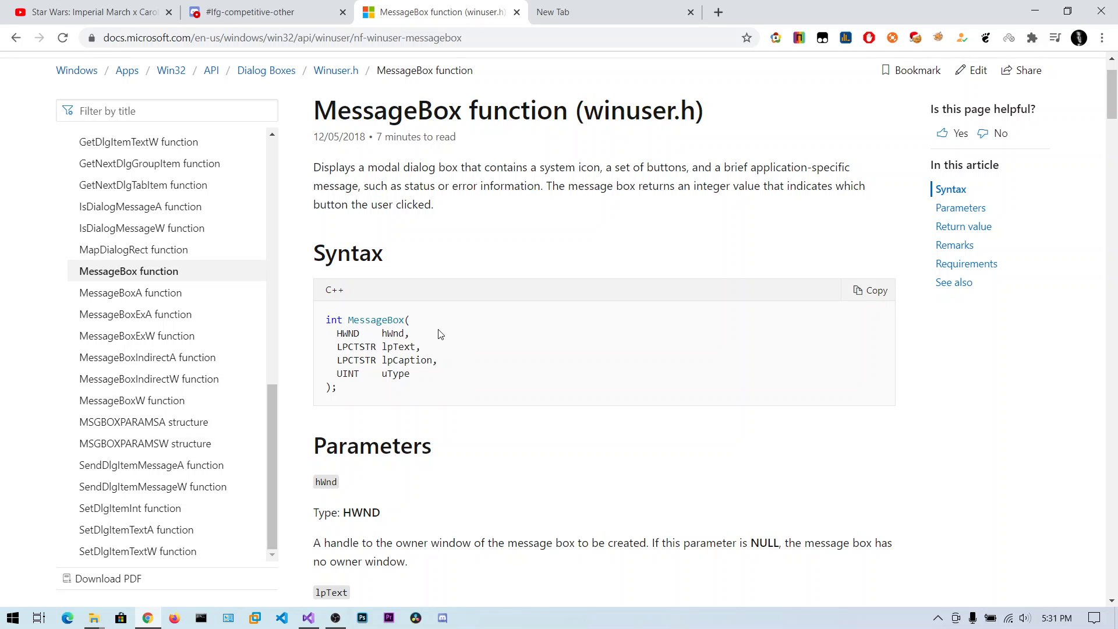
mouse_move(730, 209)
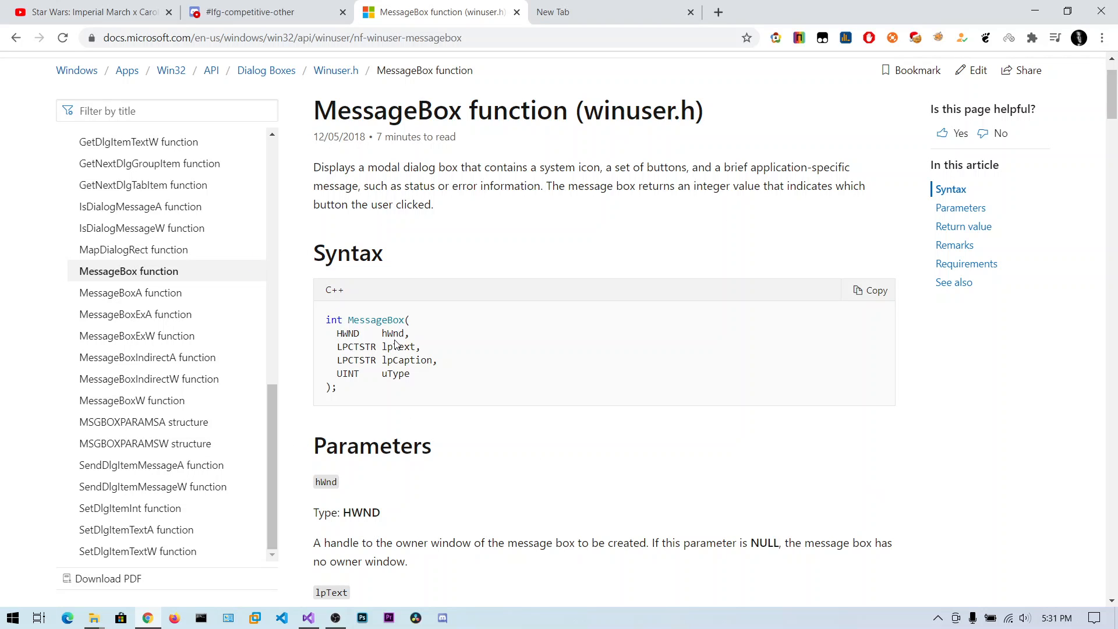
mouse_move(336, 335)
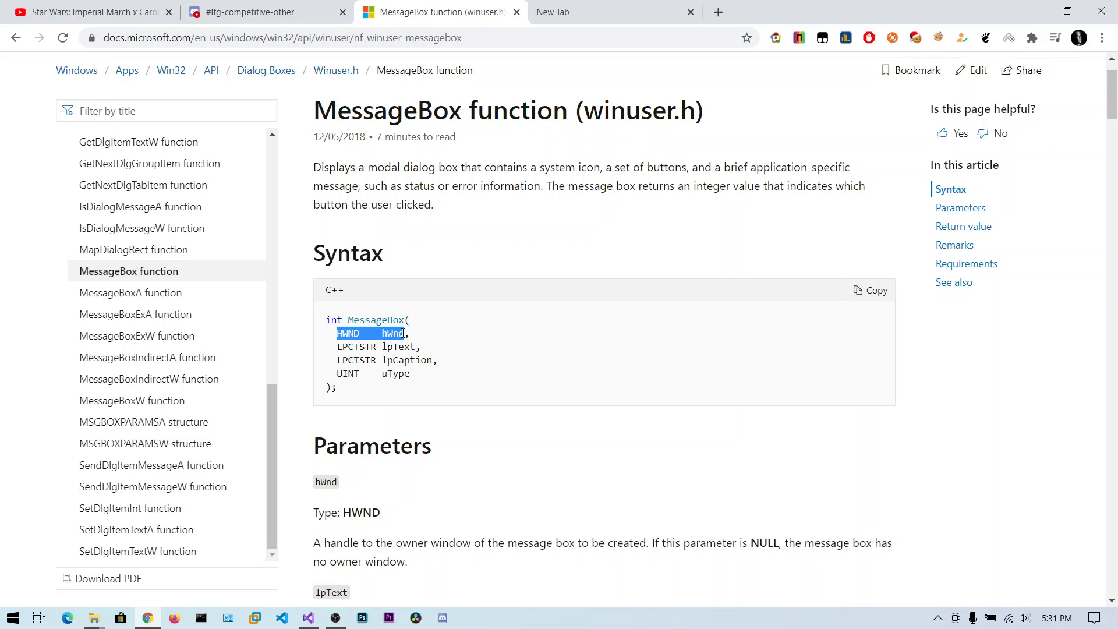
left_click(424, 336)
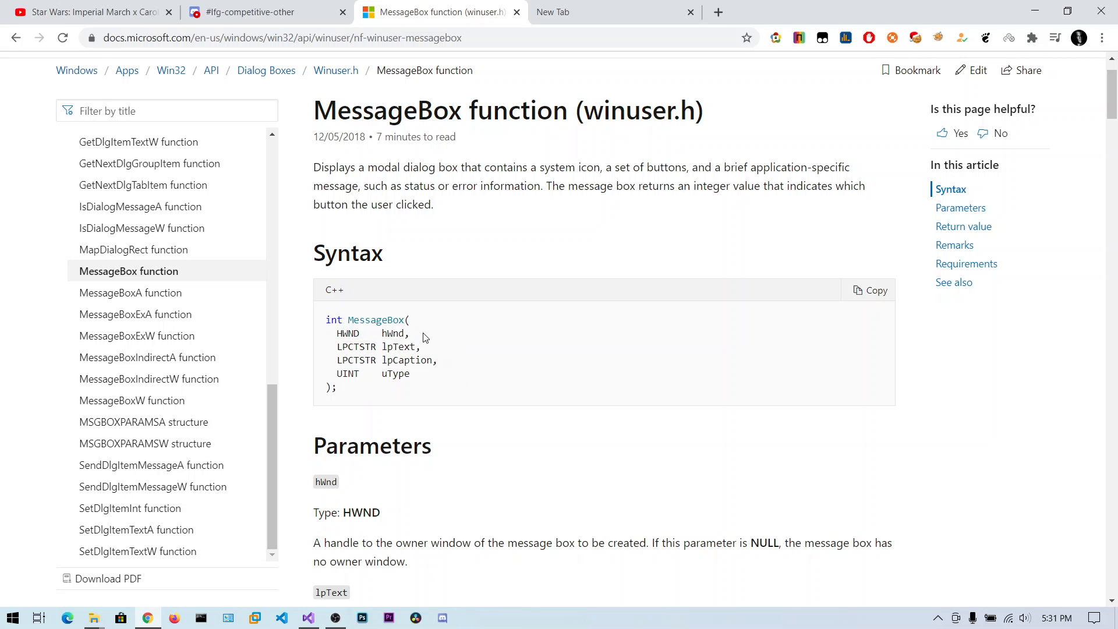
double_click(398, 346)
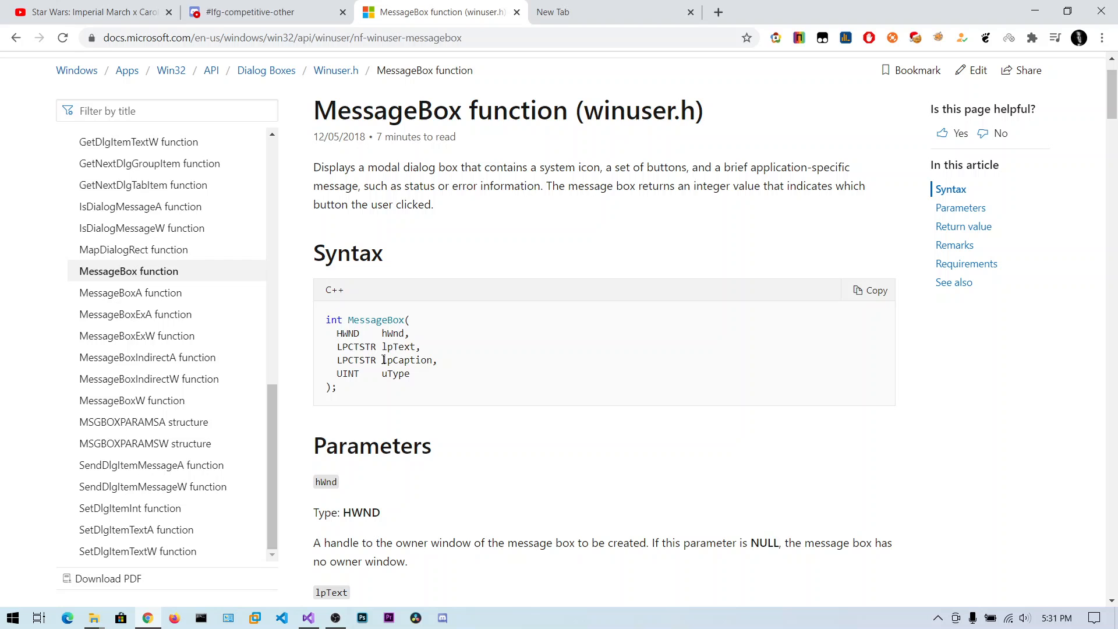
double_click(406, 360)
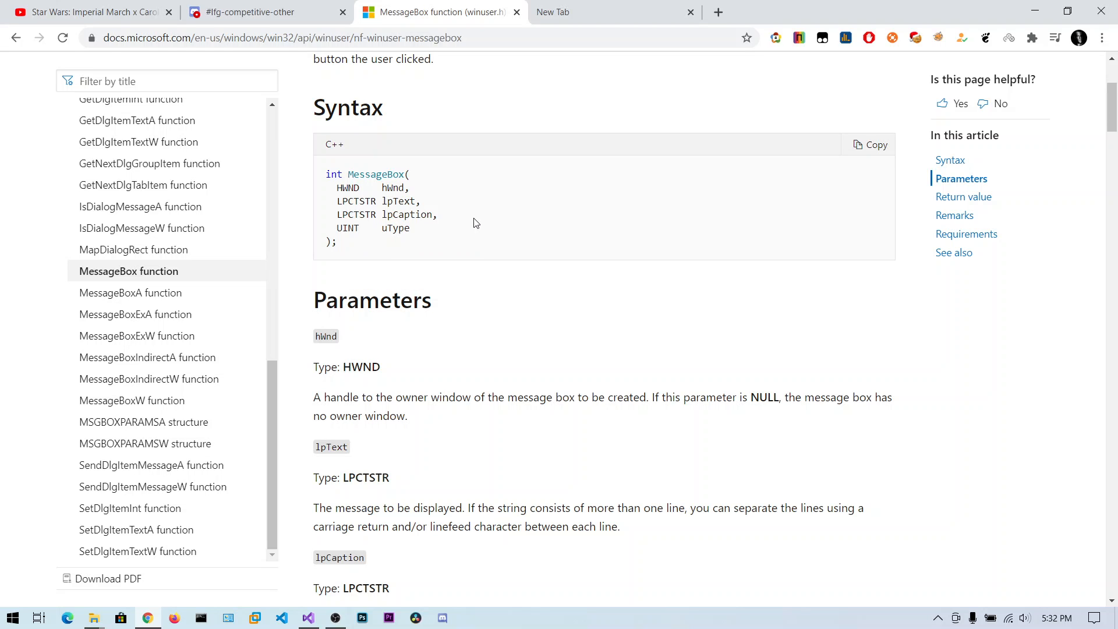
Scroll the MessageBox docs down to the uType parameter and briefly highlight its UINT type
scroll("down", 3)
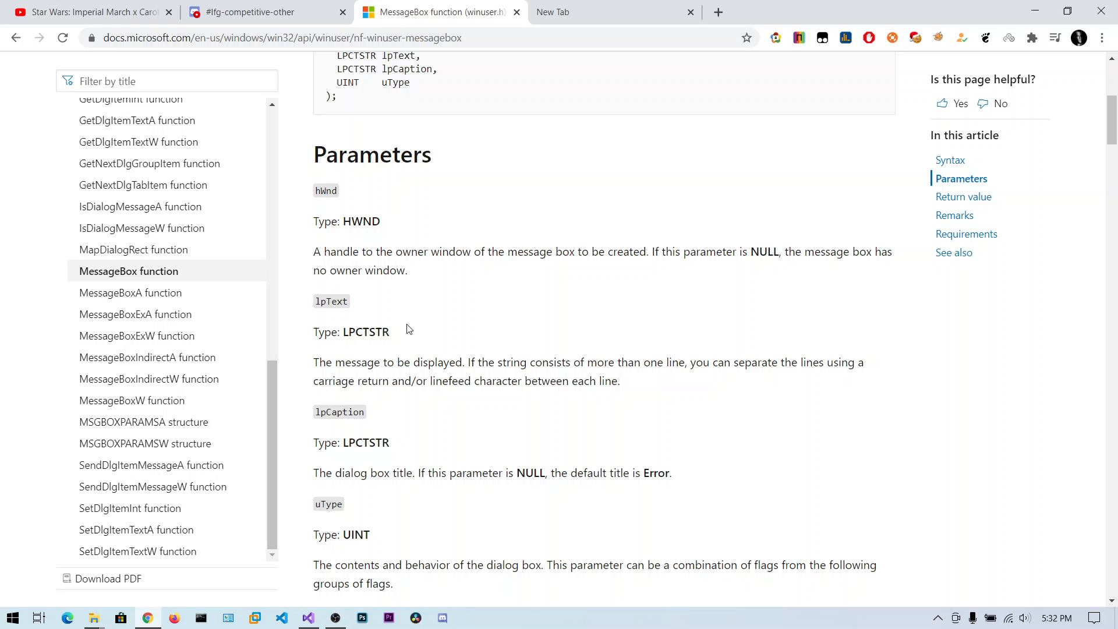
scroll("down", 3)
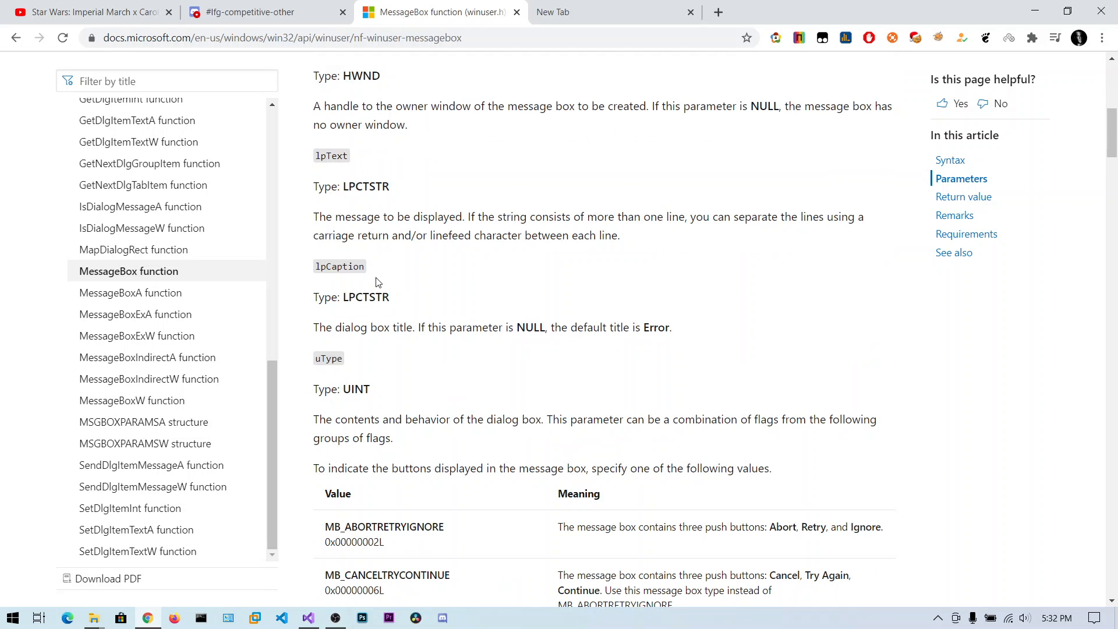
scroll("down", 3)
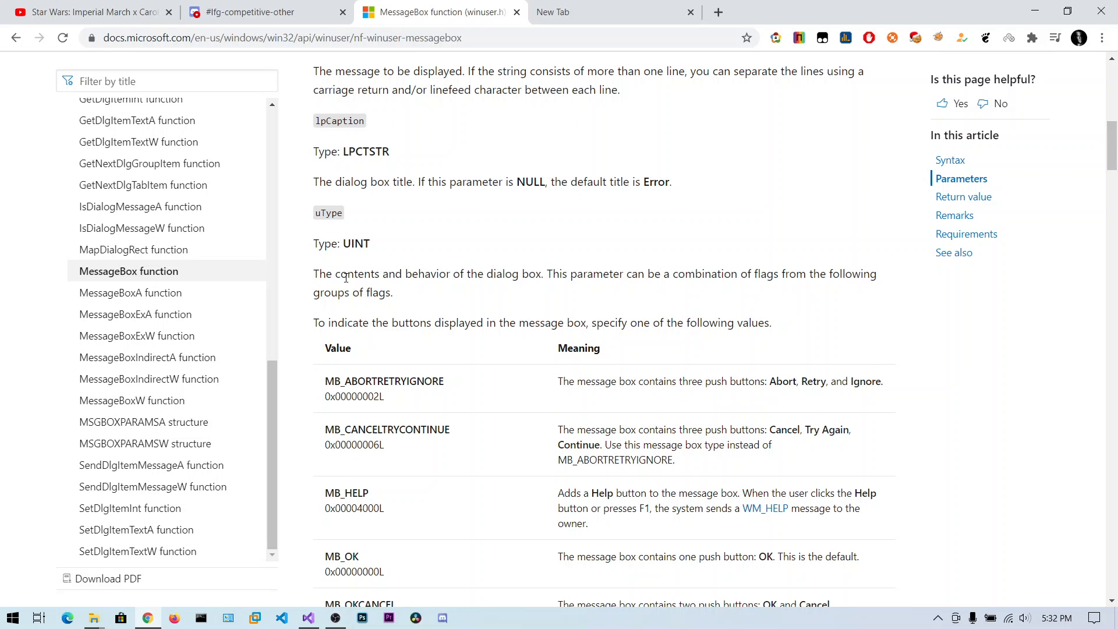
scroll("down", 3)
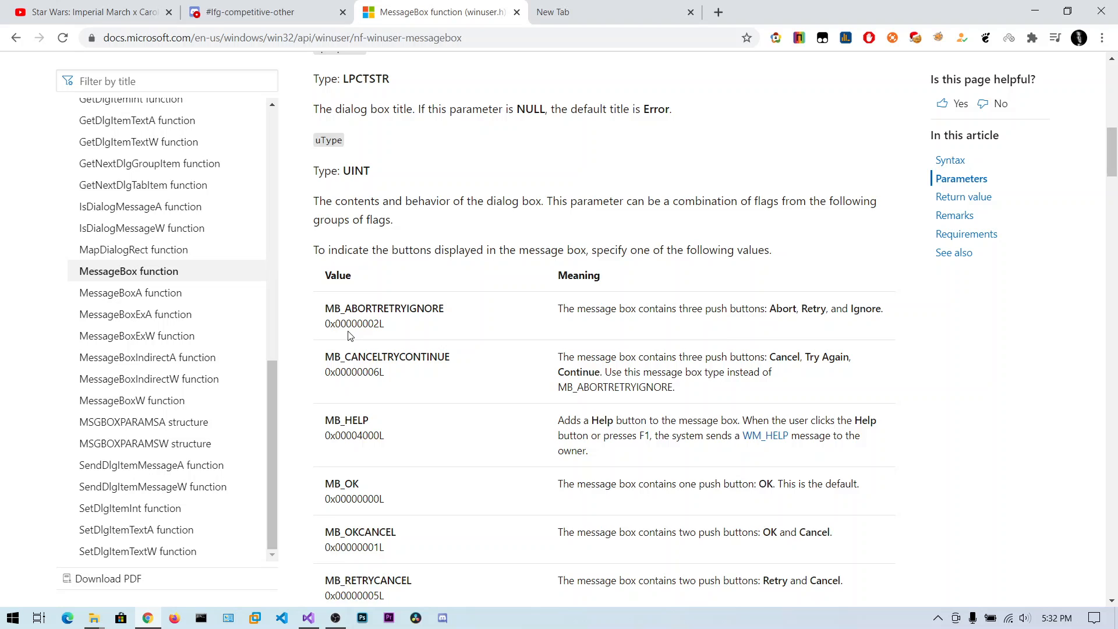
double_click(355, 98)
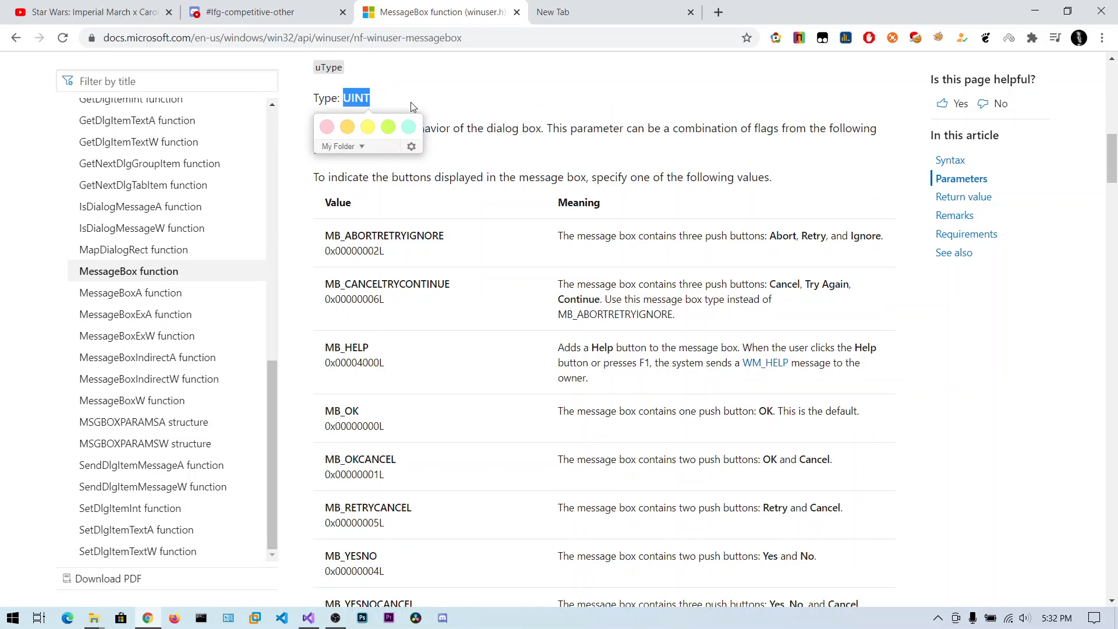
left_click(467, 238)
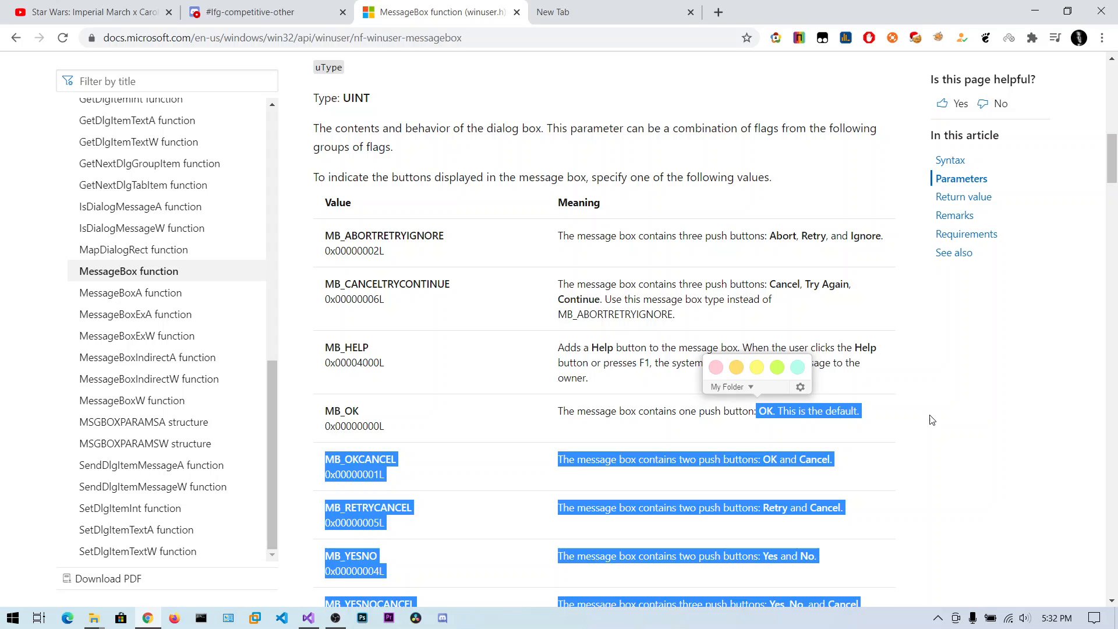
Read through the uType button and icon flag tables, returning to the assembly source
scroll("down", 3)
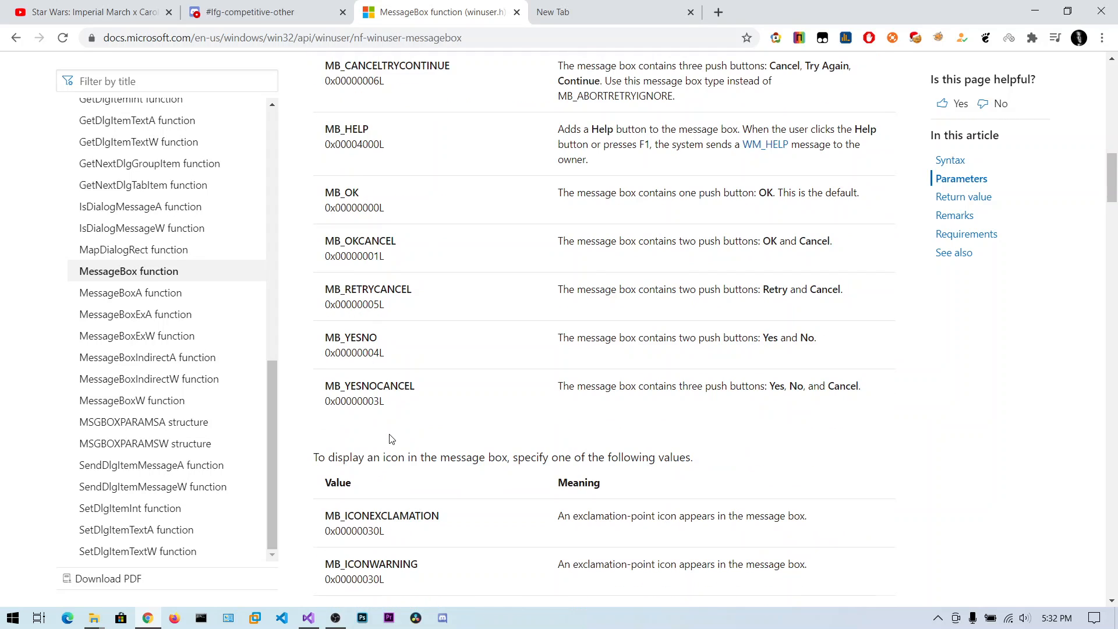
scroll("down", 3)
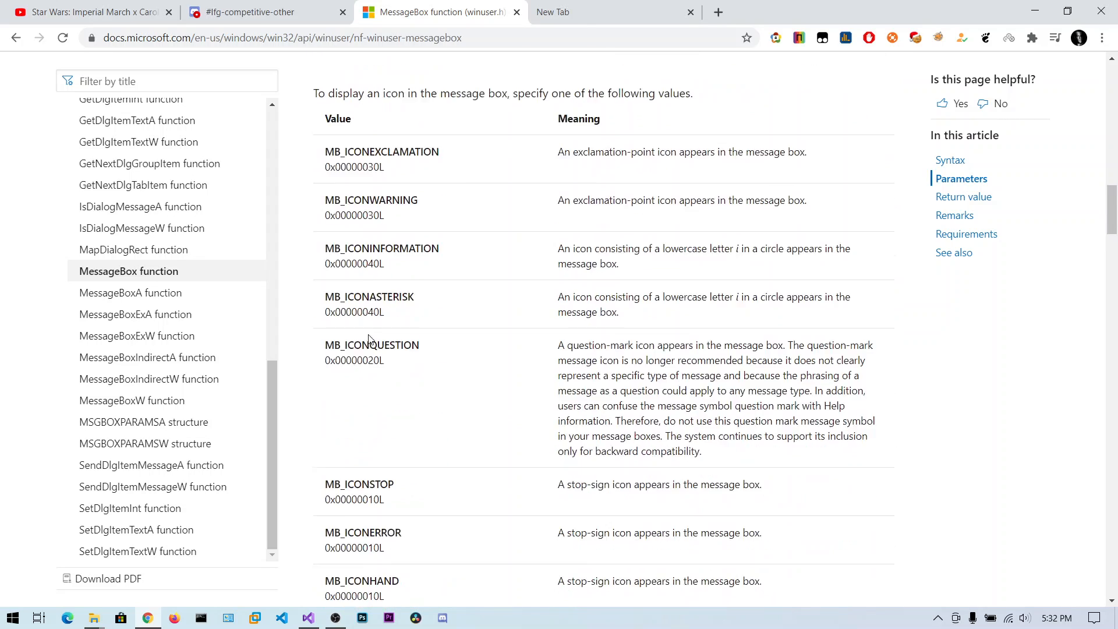
scroll("down", 3)
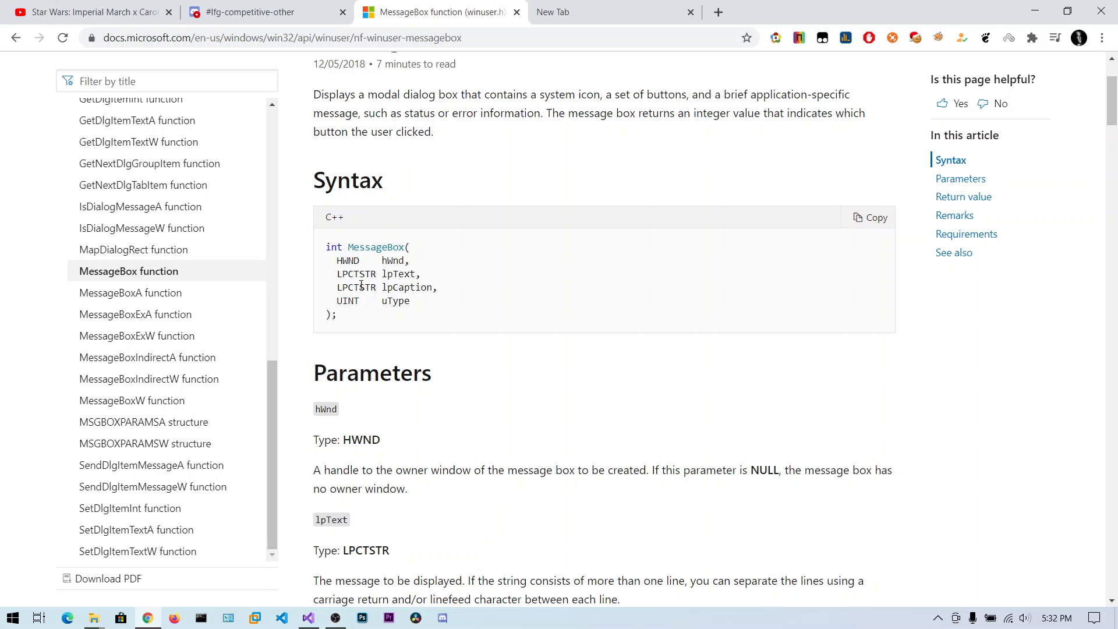
scroll("down", 3)
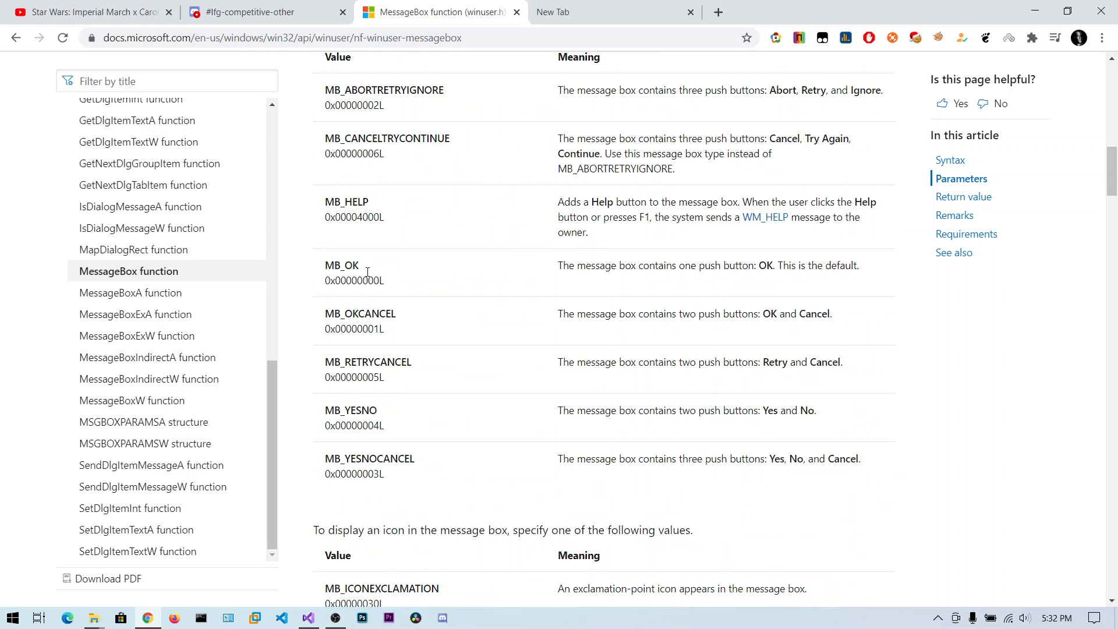
mouse_move(305, 570)
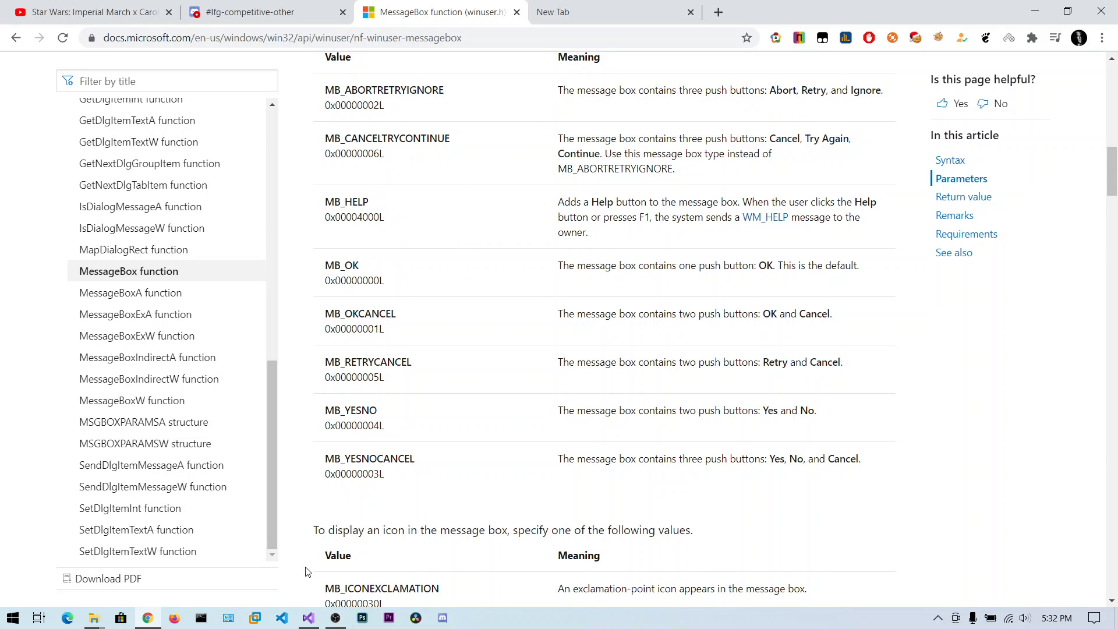
left_click(308, 617)
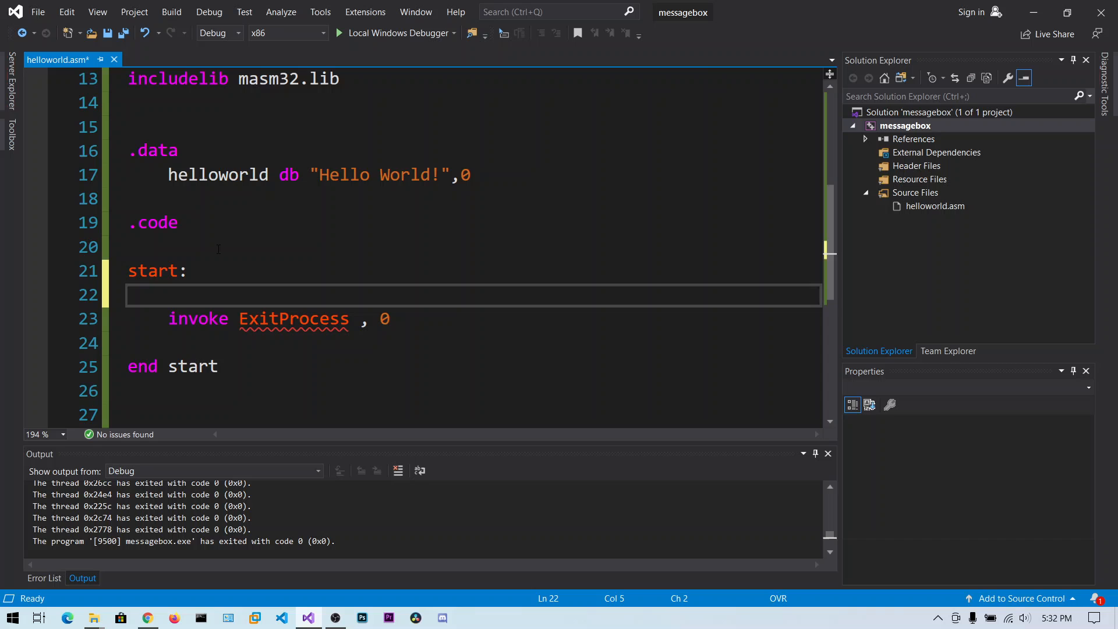
Type 'invoke MessageBox' with NULL as the hWnd owner, checking the docs
type("invoke")
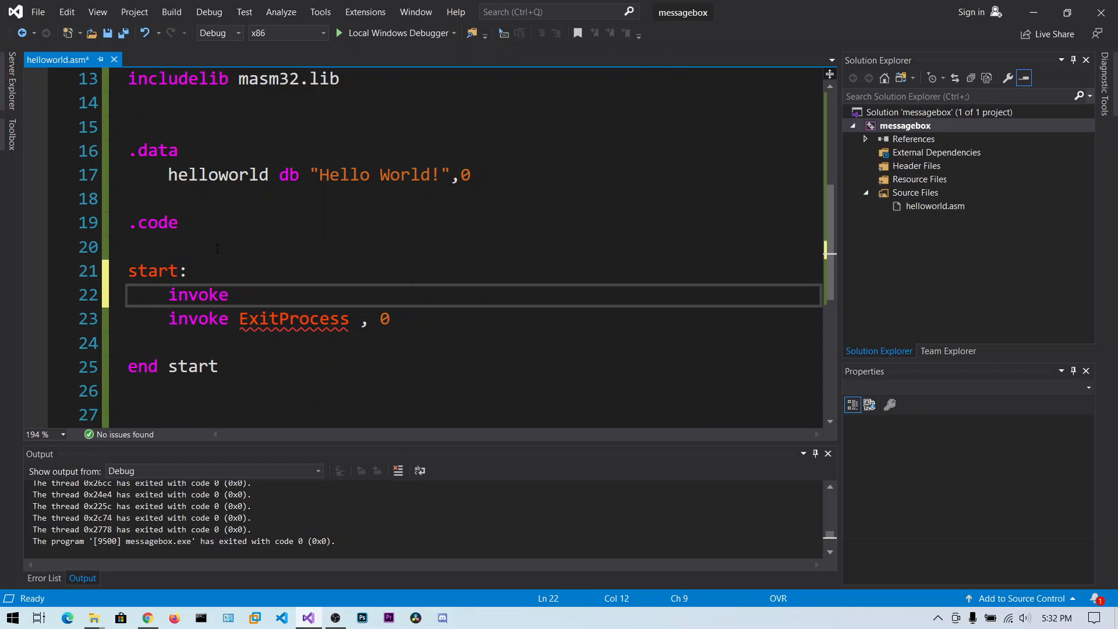
type("MessageBox,")
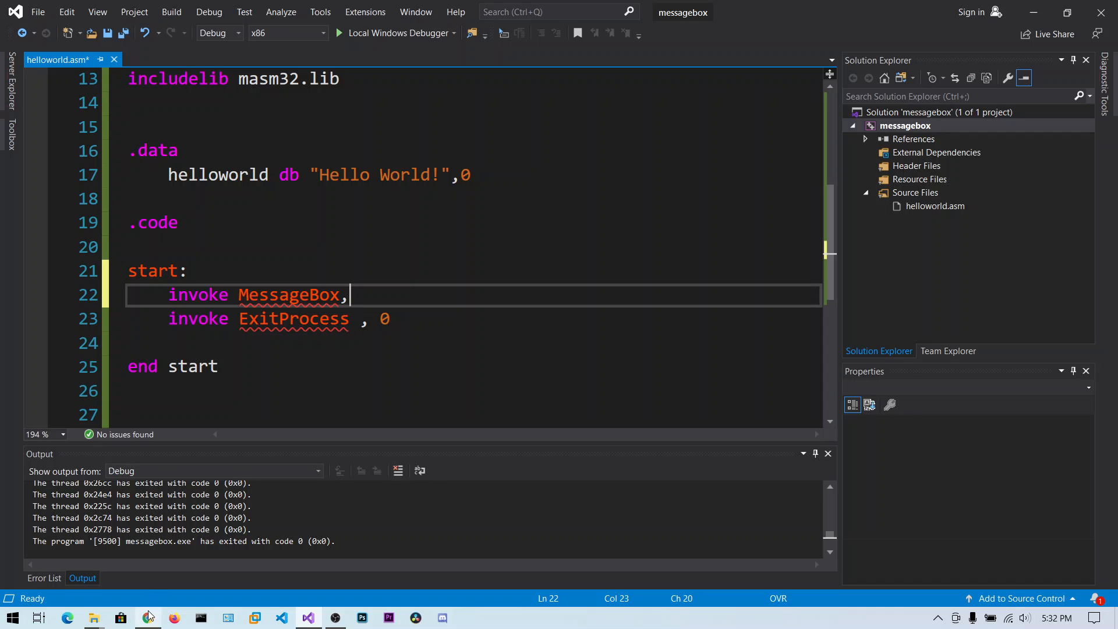
left_click(147, 618)
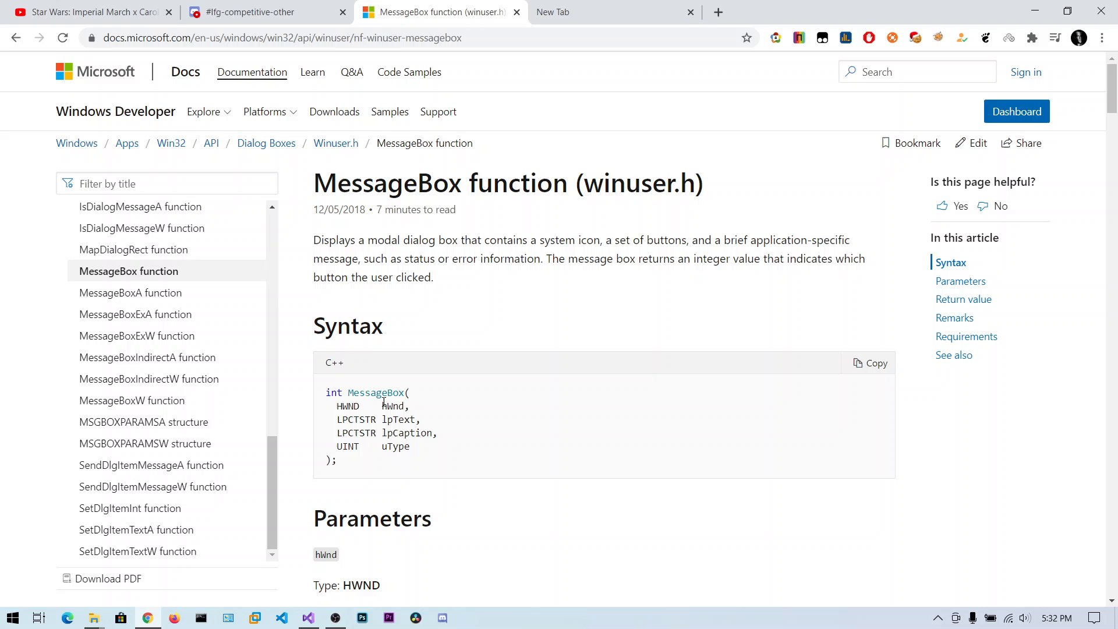
double_click(394, 406)
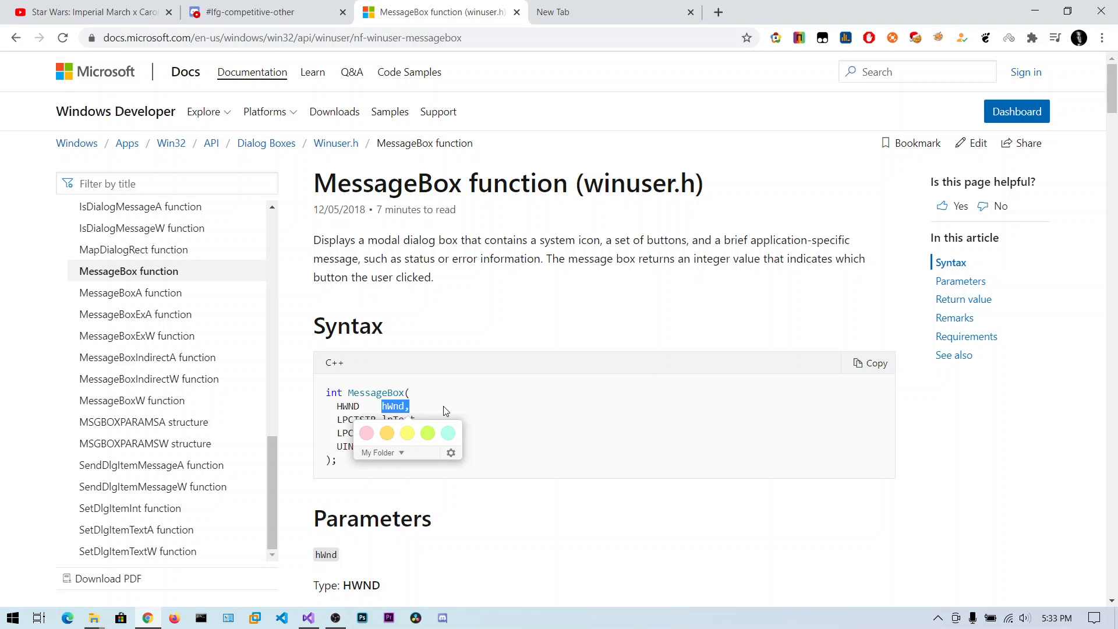
left_click(308, 617)
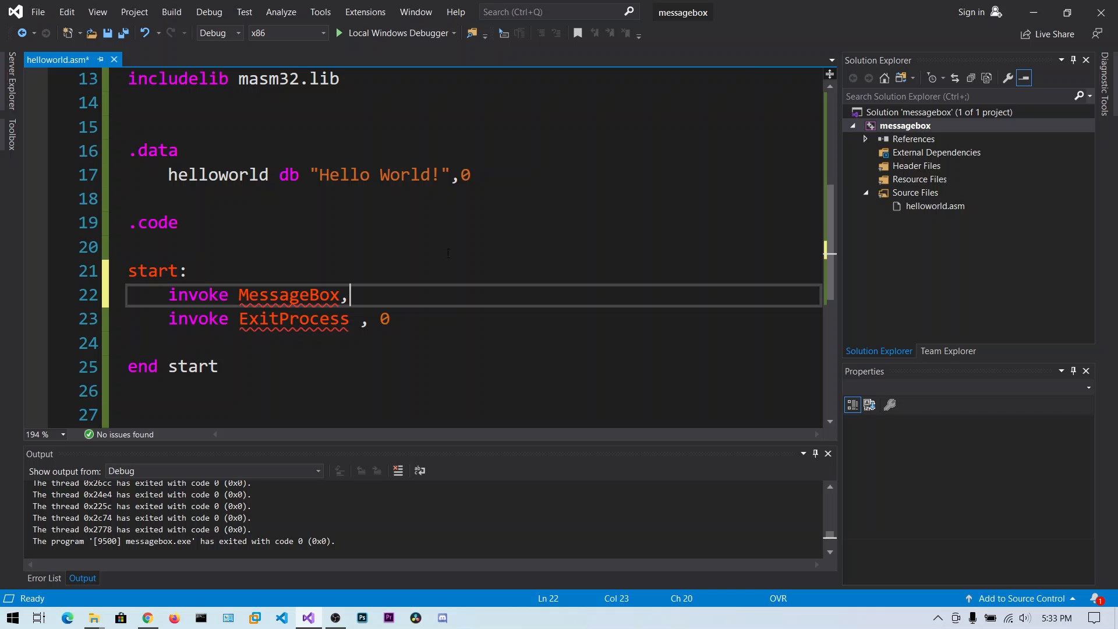
type("NULL")
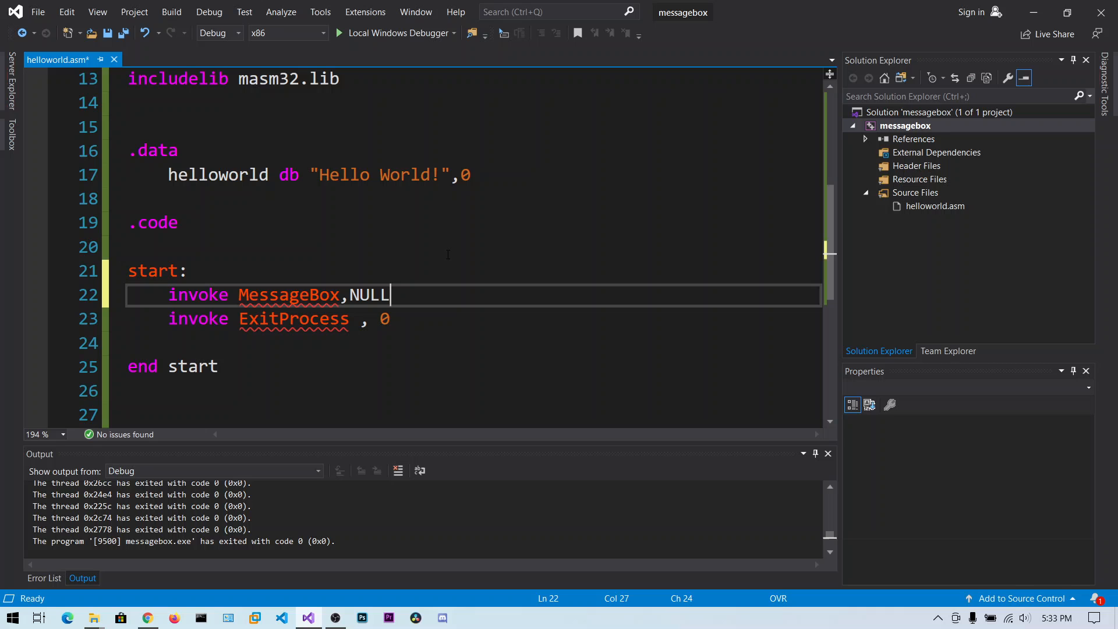
type(",")
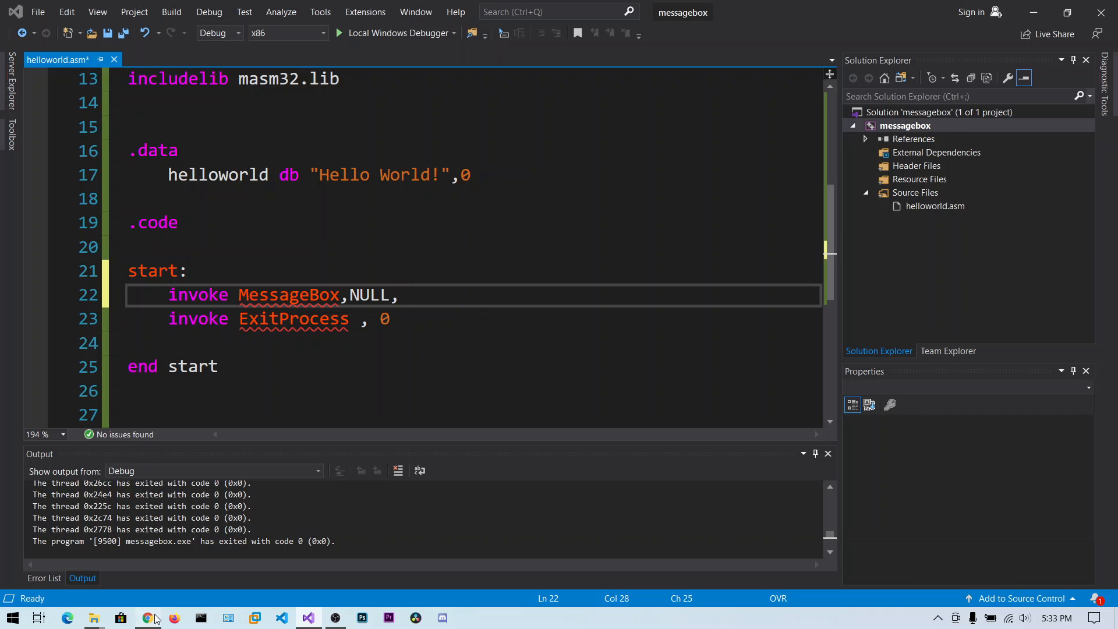
Add 'addr helloworld,' as the lpText message argument after checking the parameter list
left_click(147, 617)
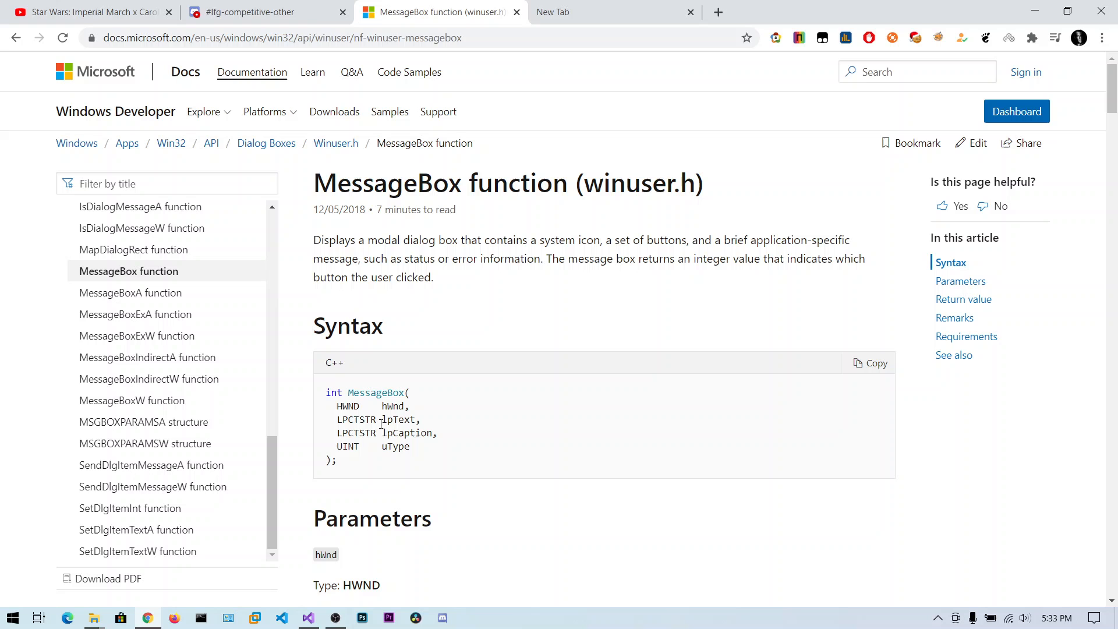
double_click(400, 419)
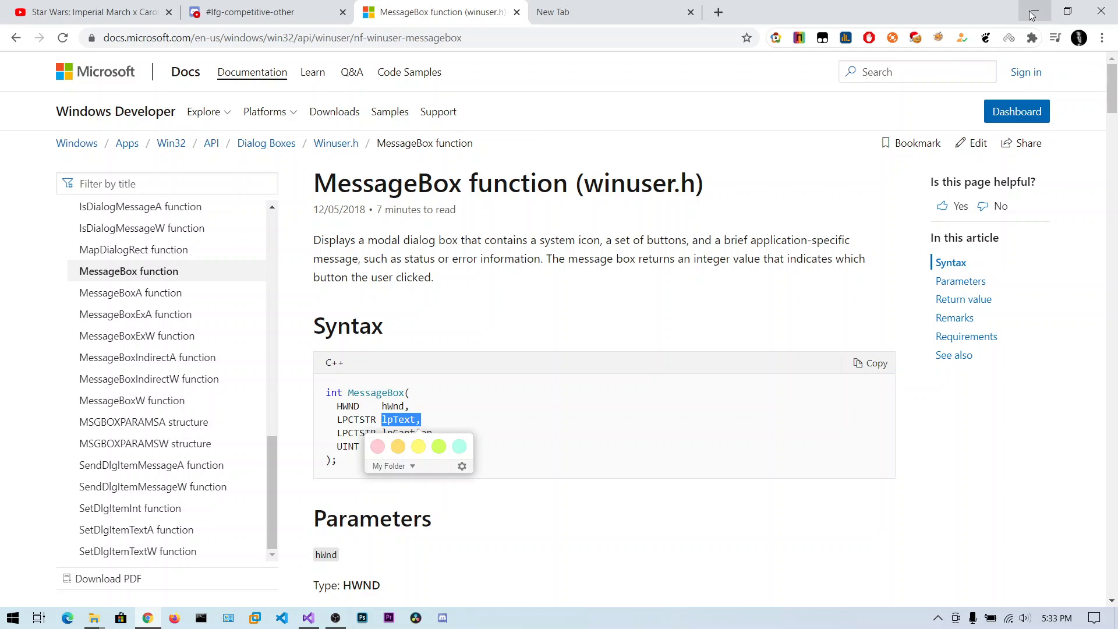
left_click(307, 617)
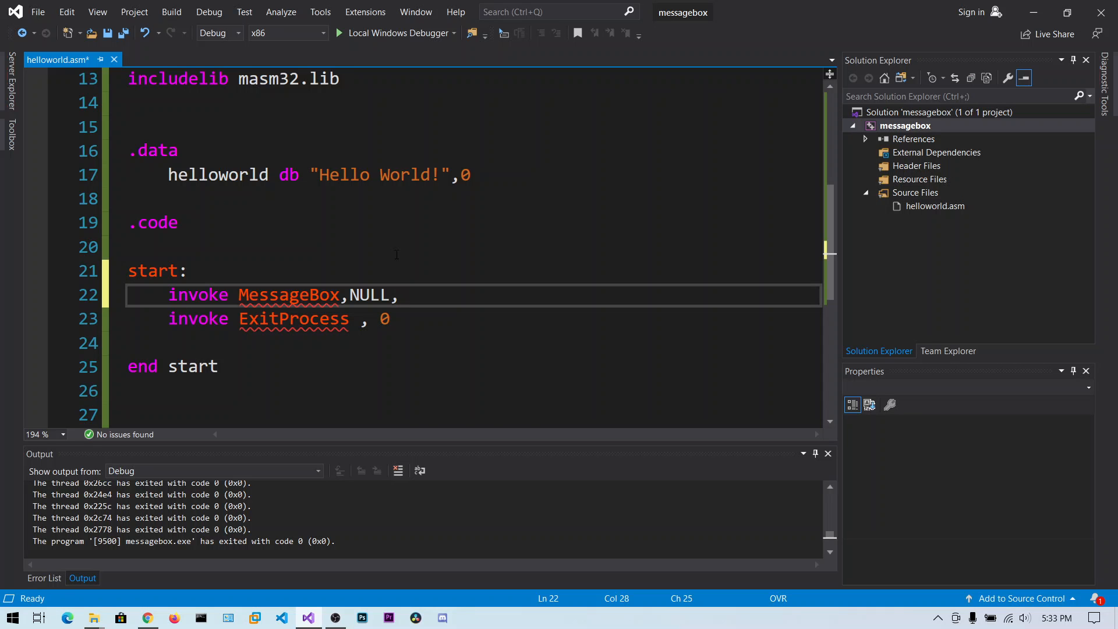
type("addr h")
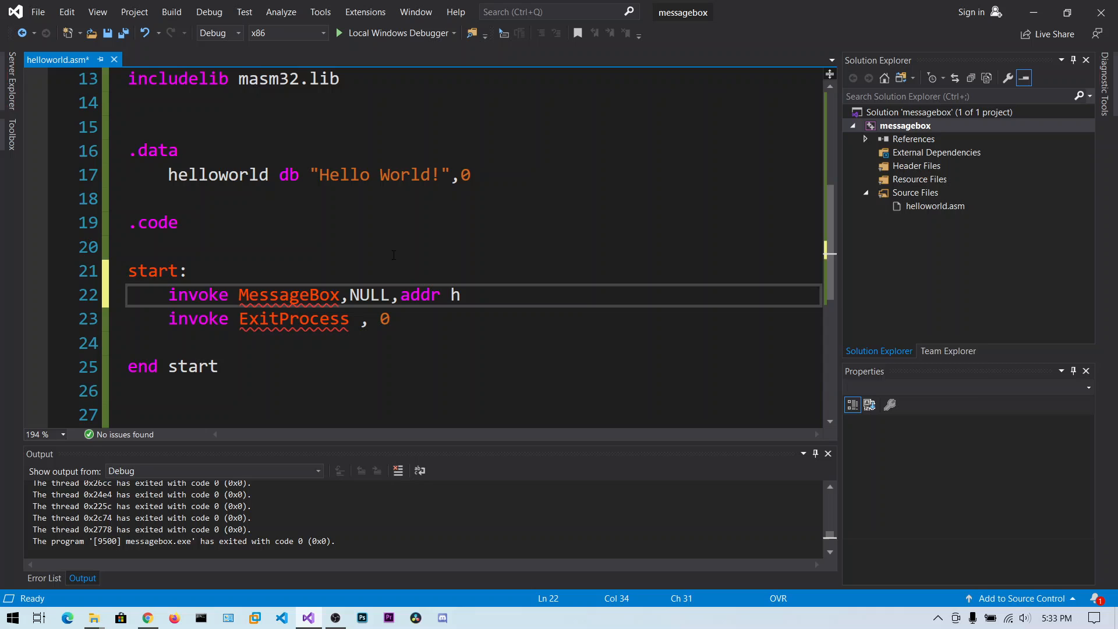
type("ellowor")
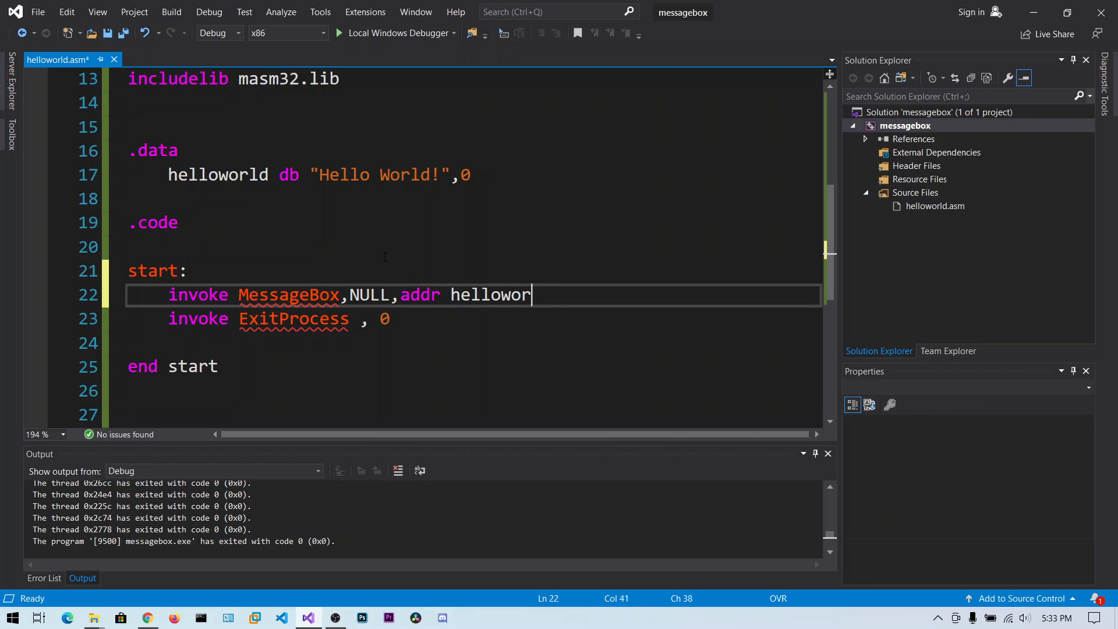
type("ld,")
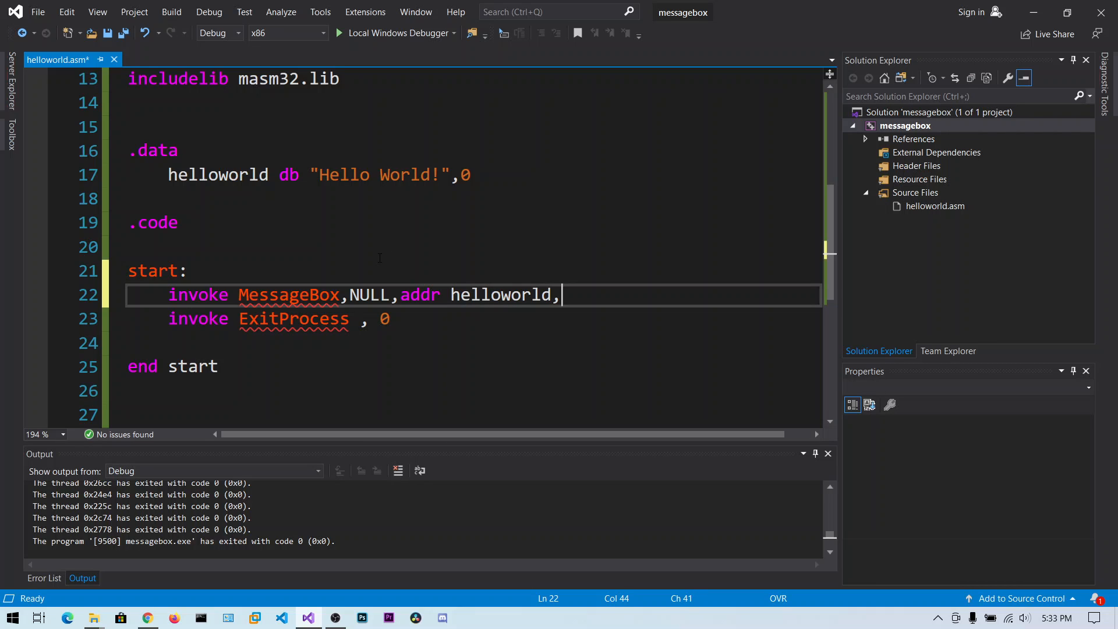
Add 'addr helloworld' as the caption and MB_OK as the button type
left_click(147, 617)
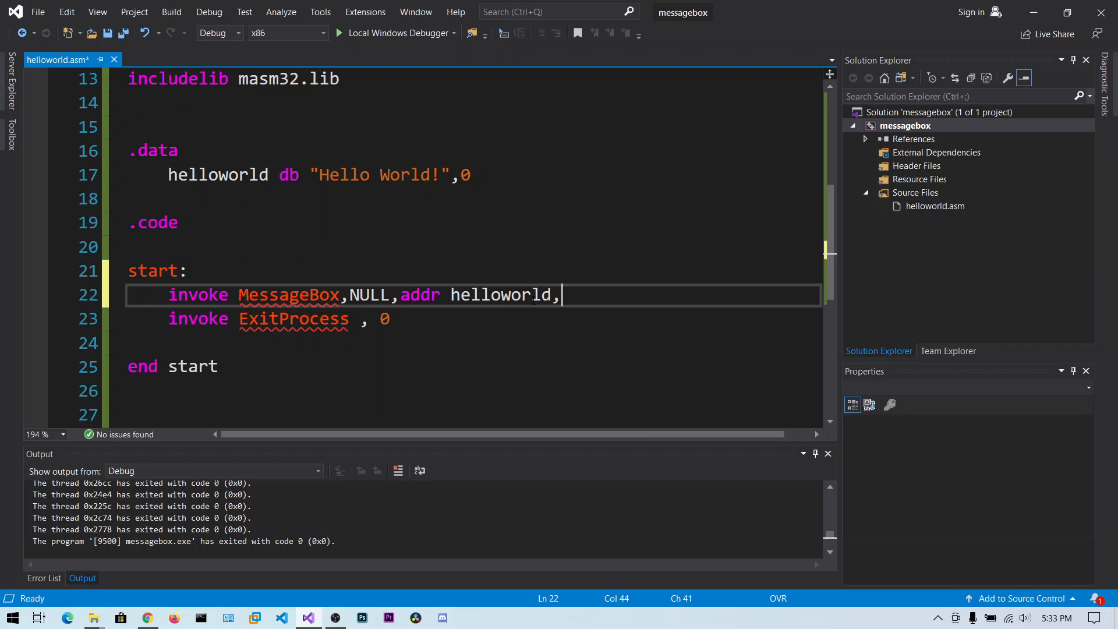
type("addr he")
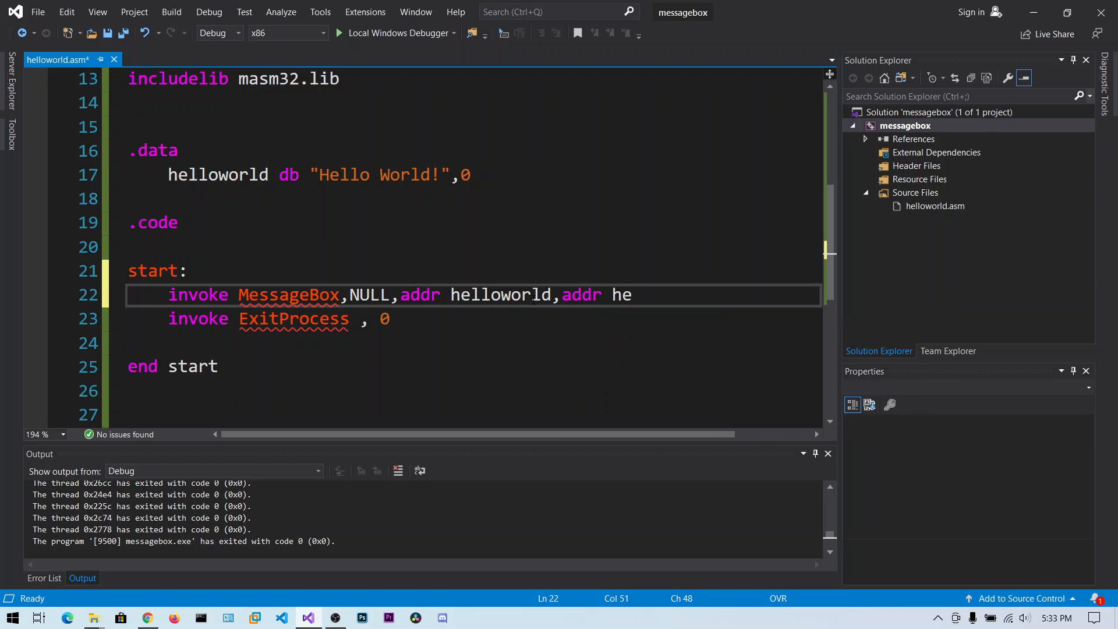
type("lloworld,")
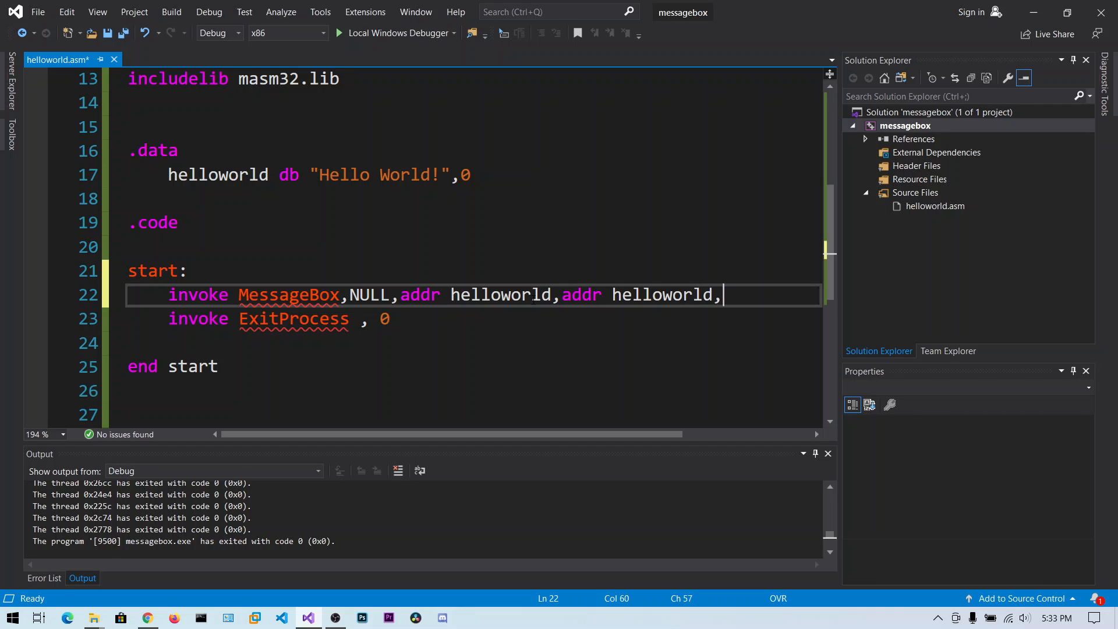
type("MV")
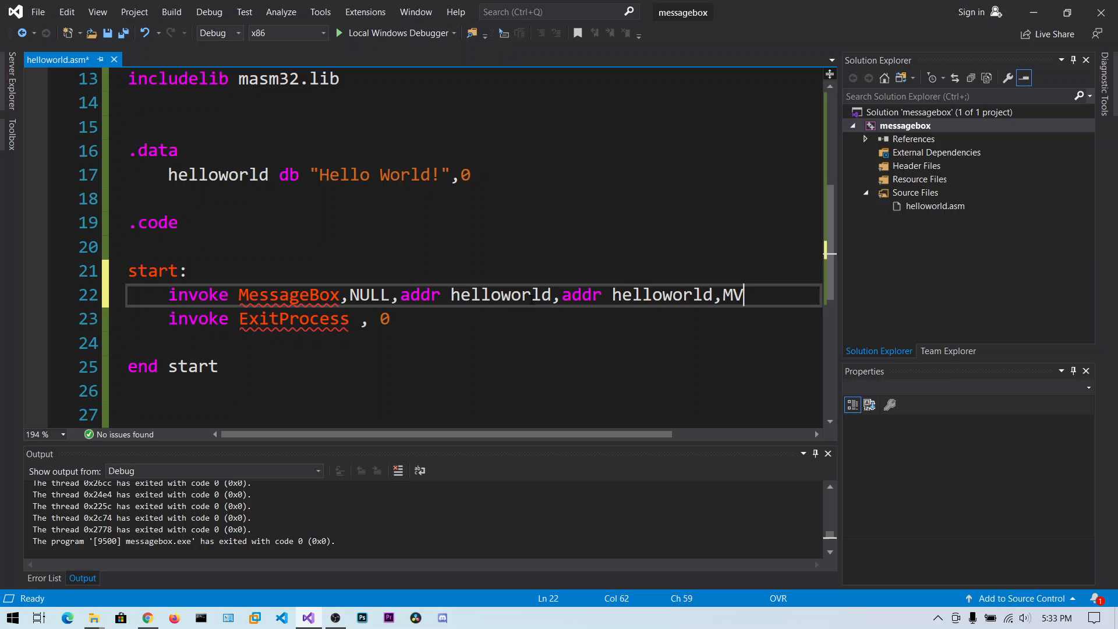
type("B_OK")
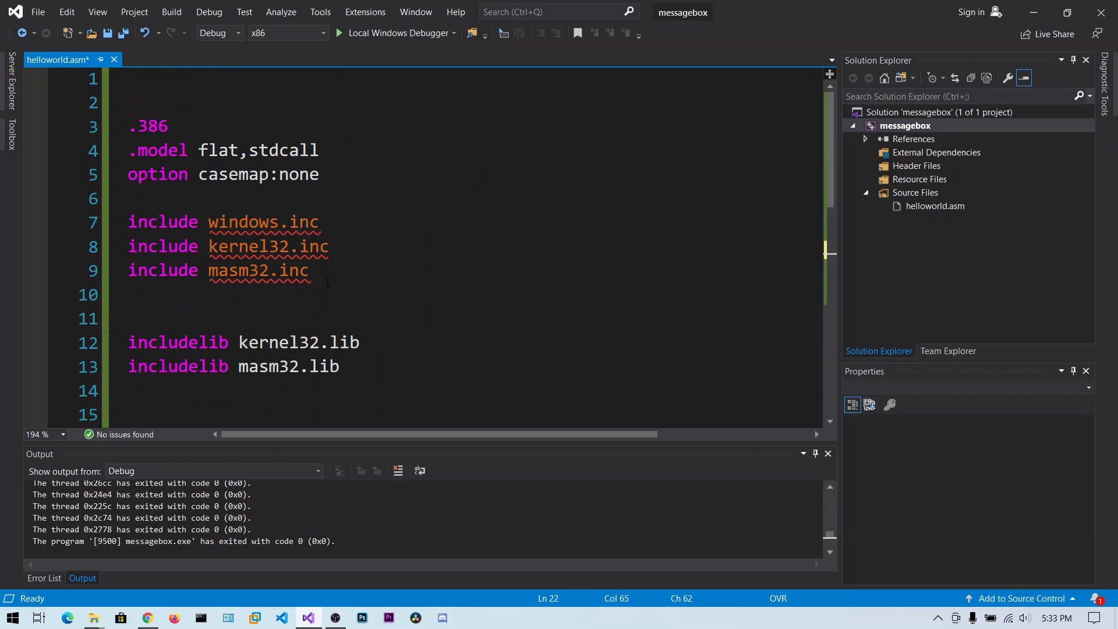
Add the line 'include user32.lib' to helloworld.asm
scroll("down", 3)
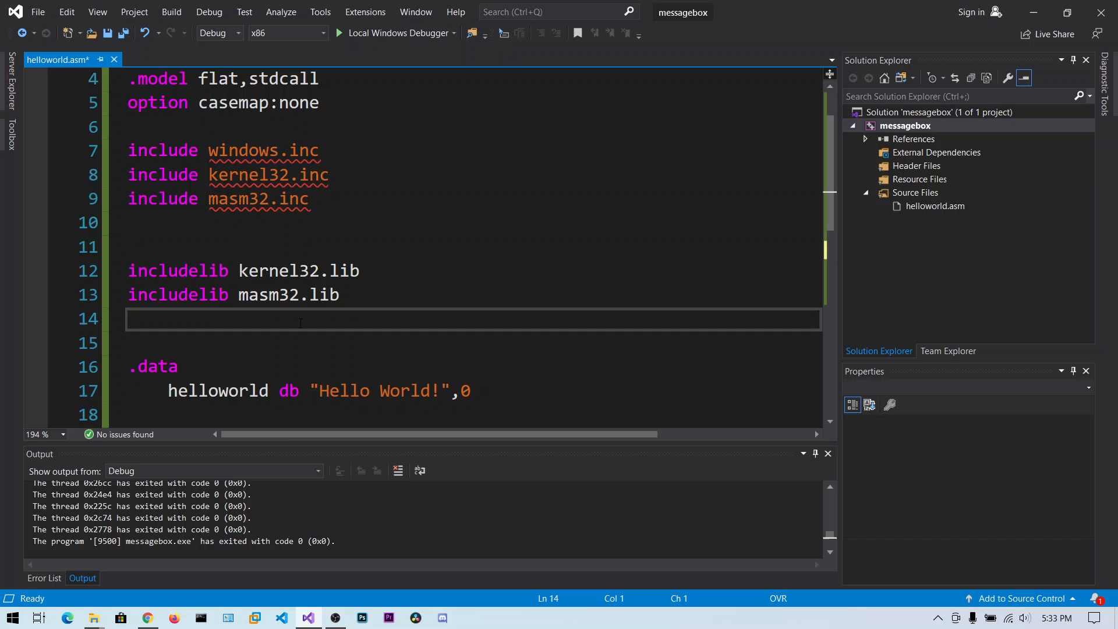
type("include")
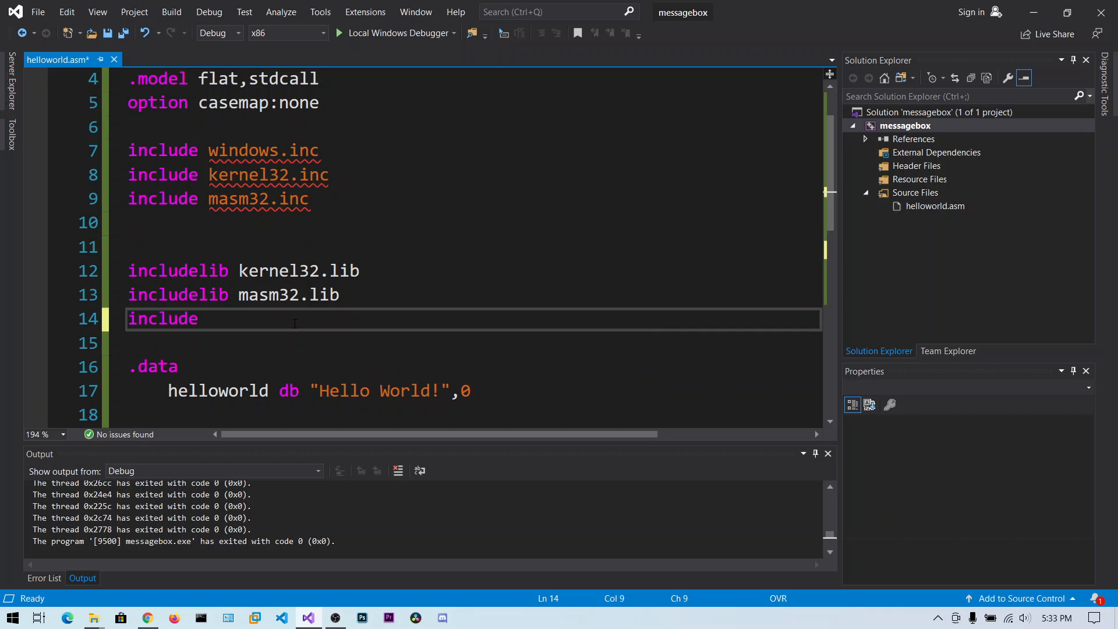
type("user32")
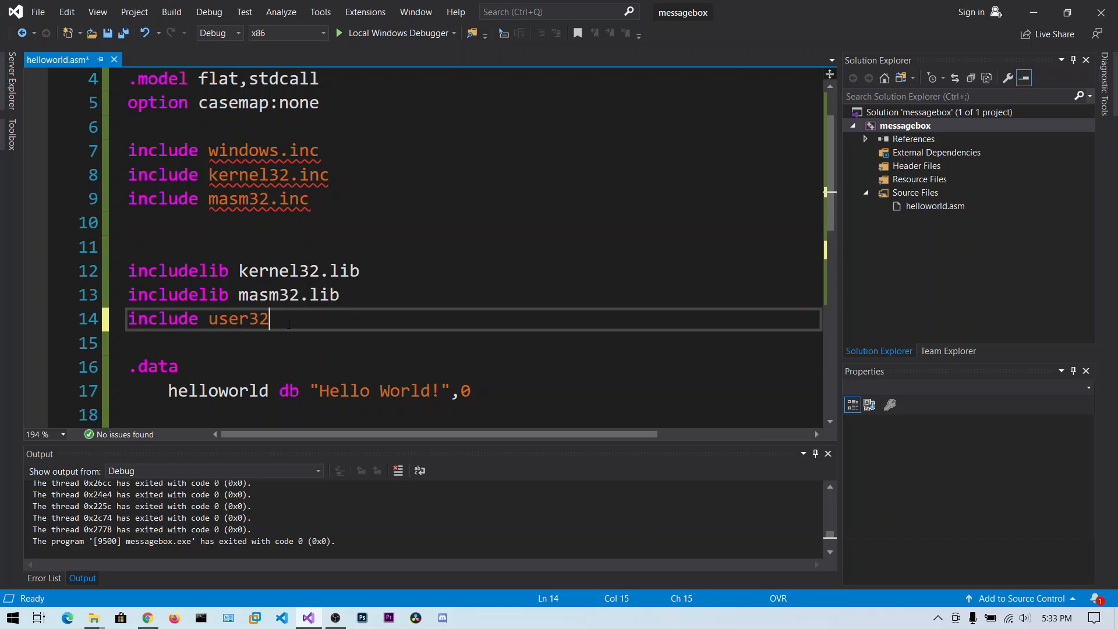
type(".lib")
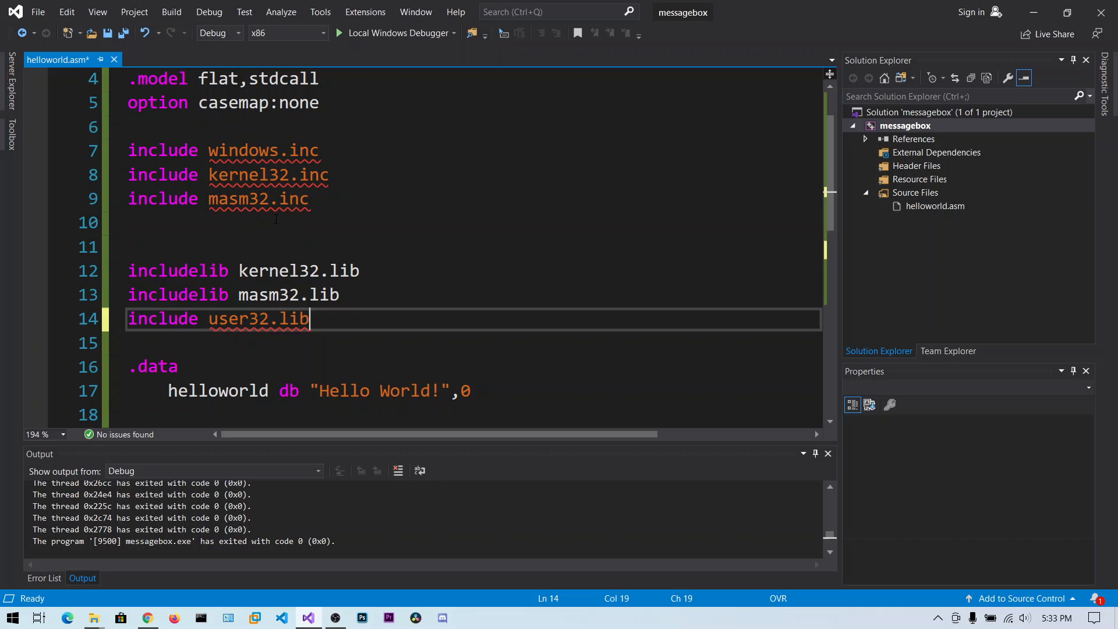
Add the line 'include user32.inc' among the include lines
type("inclu")
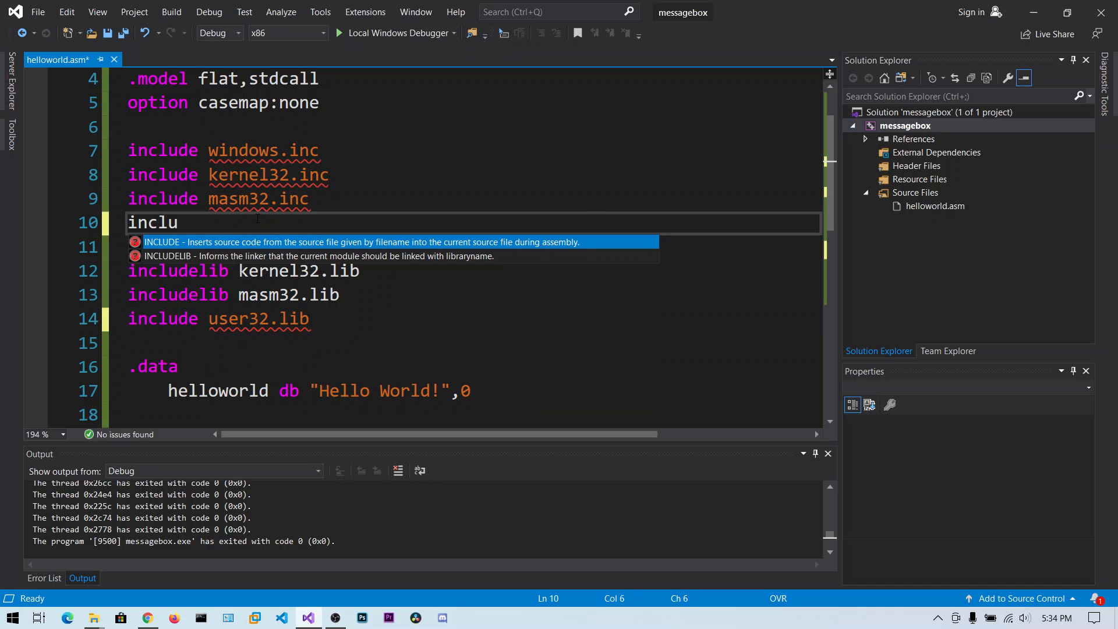
type("de")
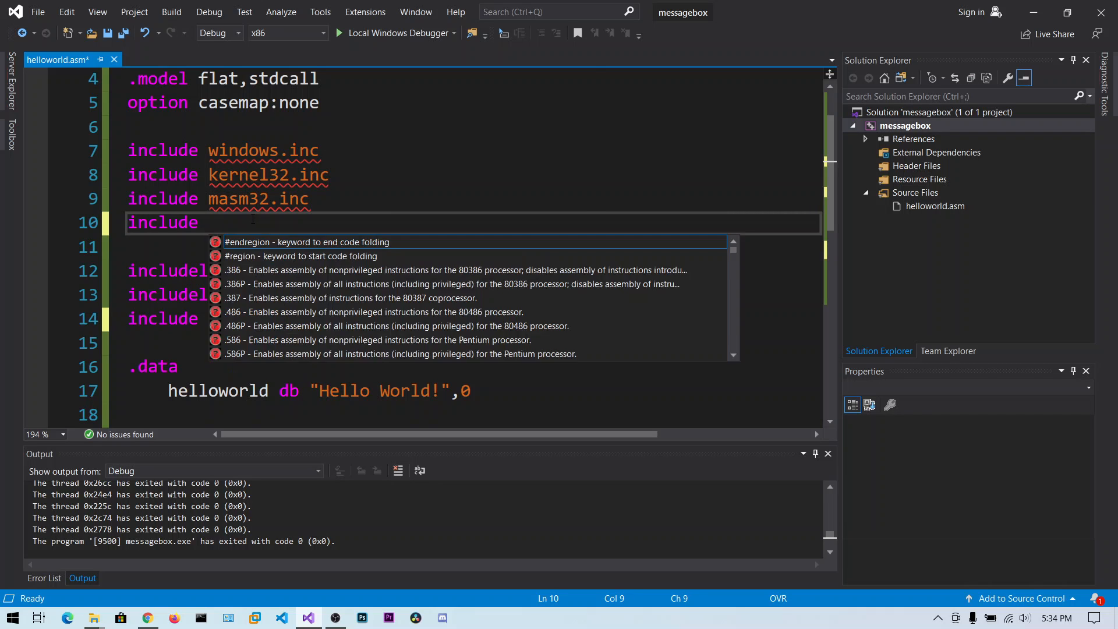
type("user32")
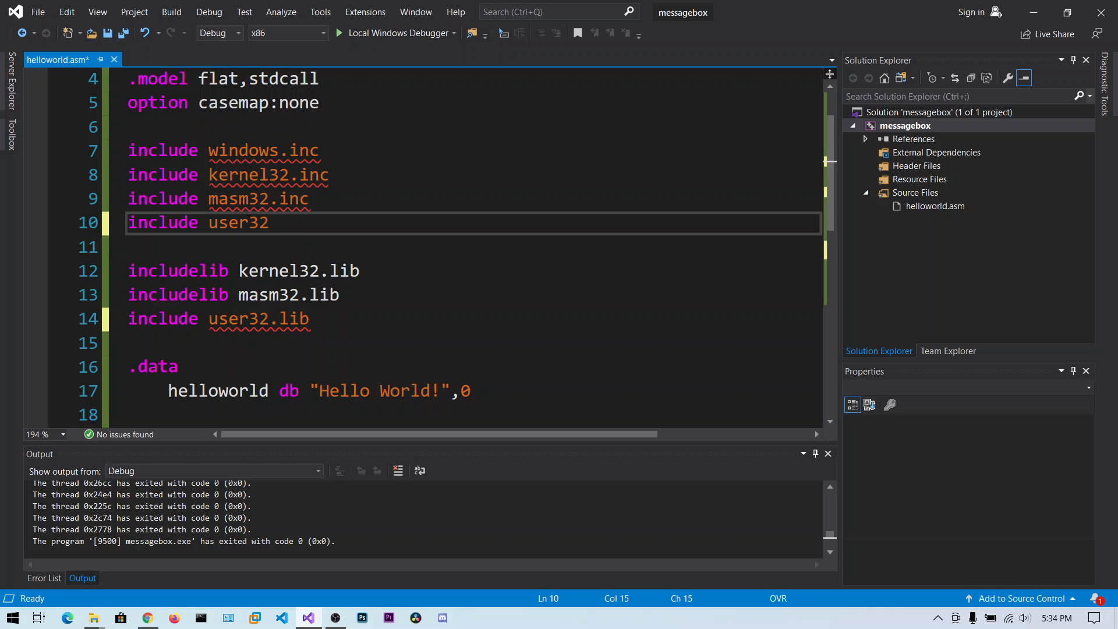
type(".inc")
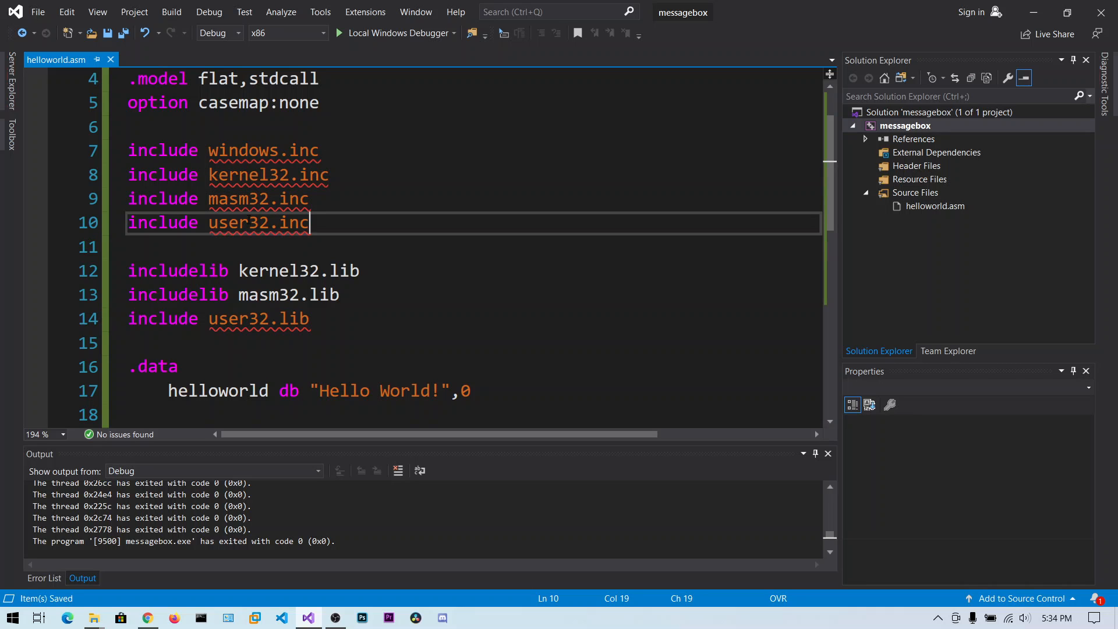
scroll("down", 3)
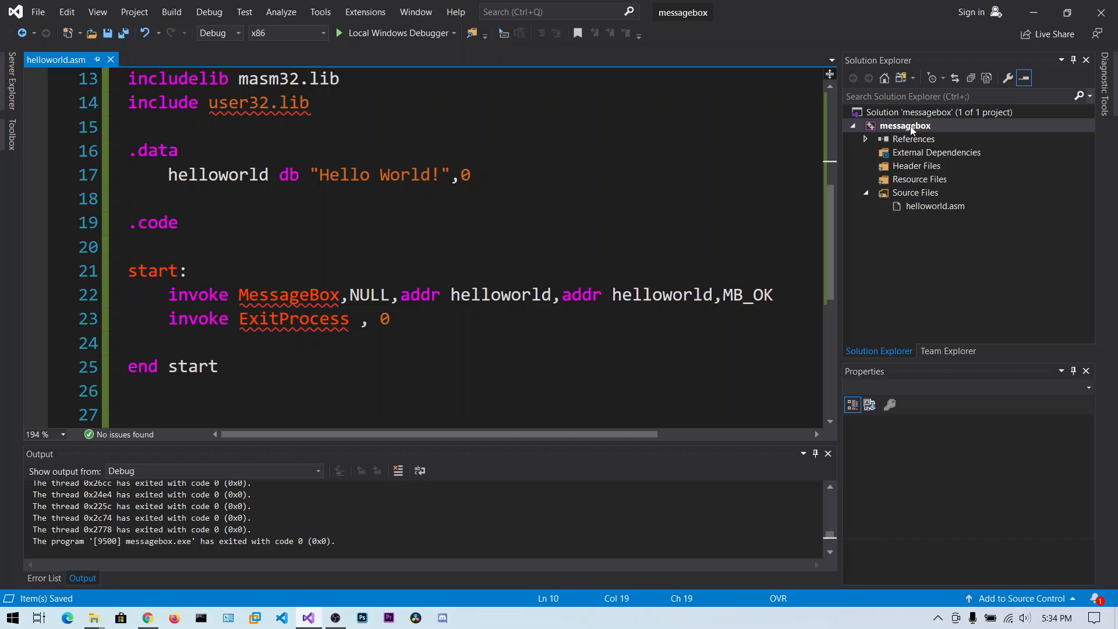
In messagebox project Properties, search Linker All Options for 'subs' and set SubSystem to Console
right_click(907, 125)
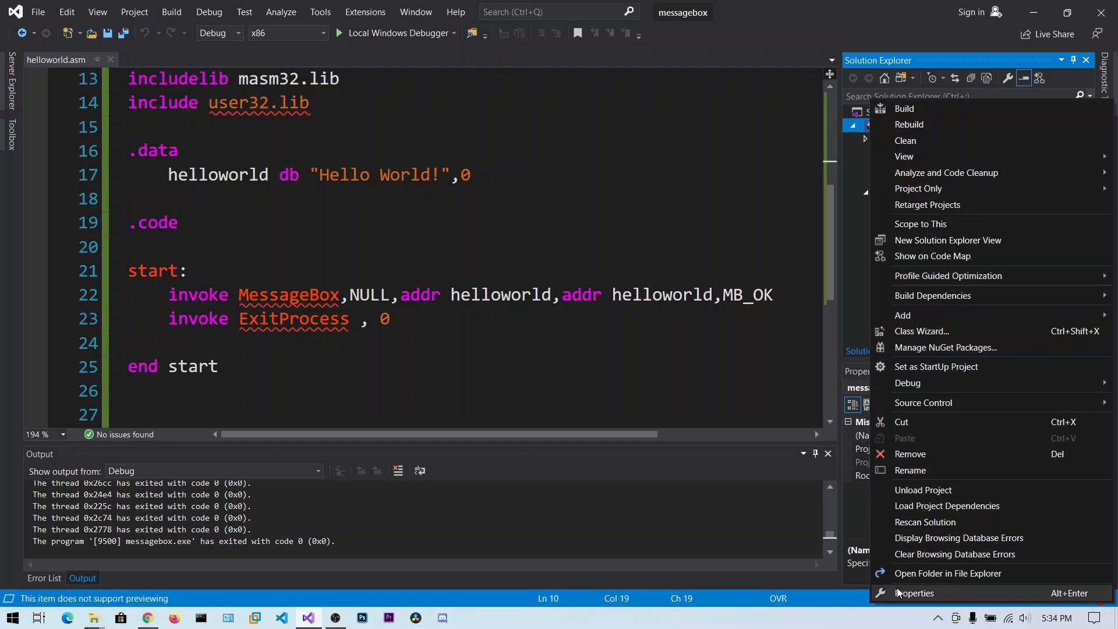
left_click(915, 593)
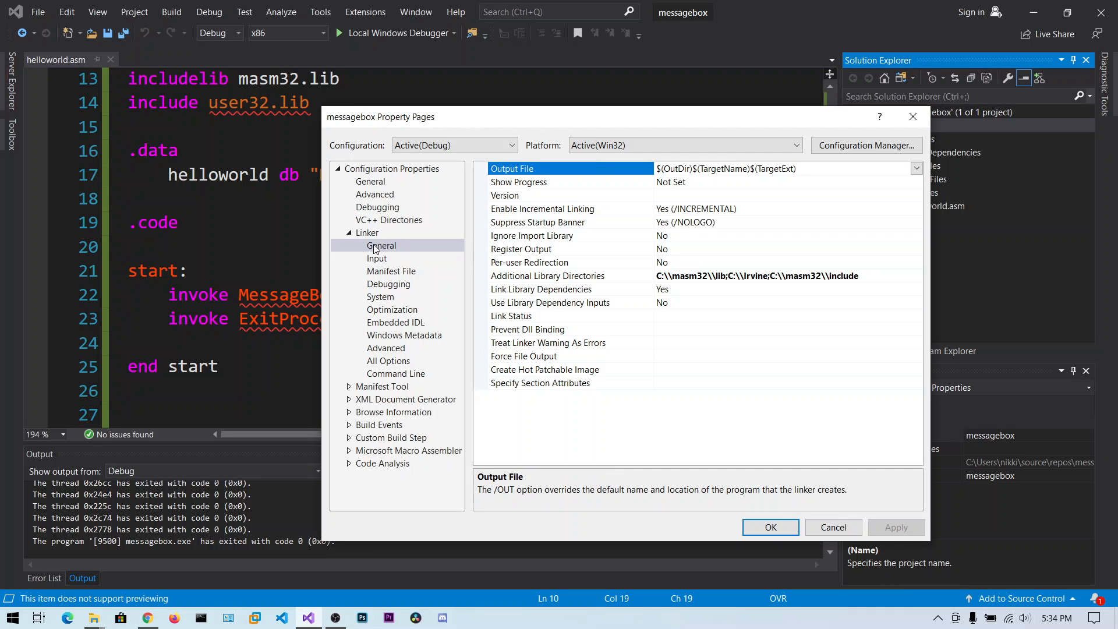
mouse_move(387, 366)
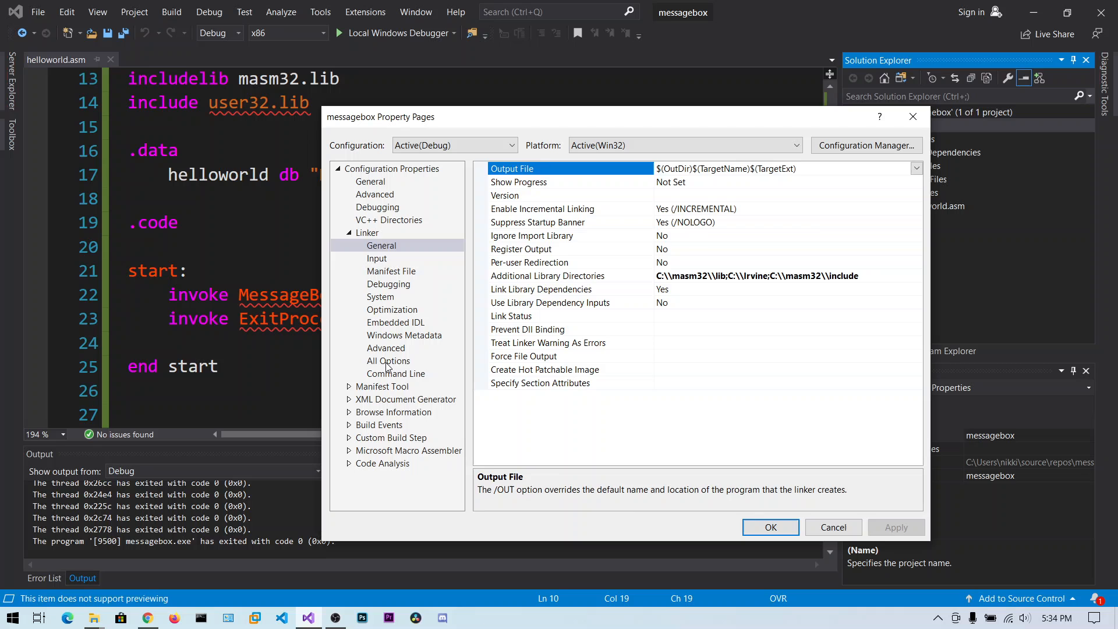
left_click(388, 360)
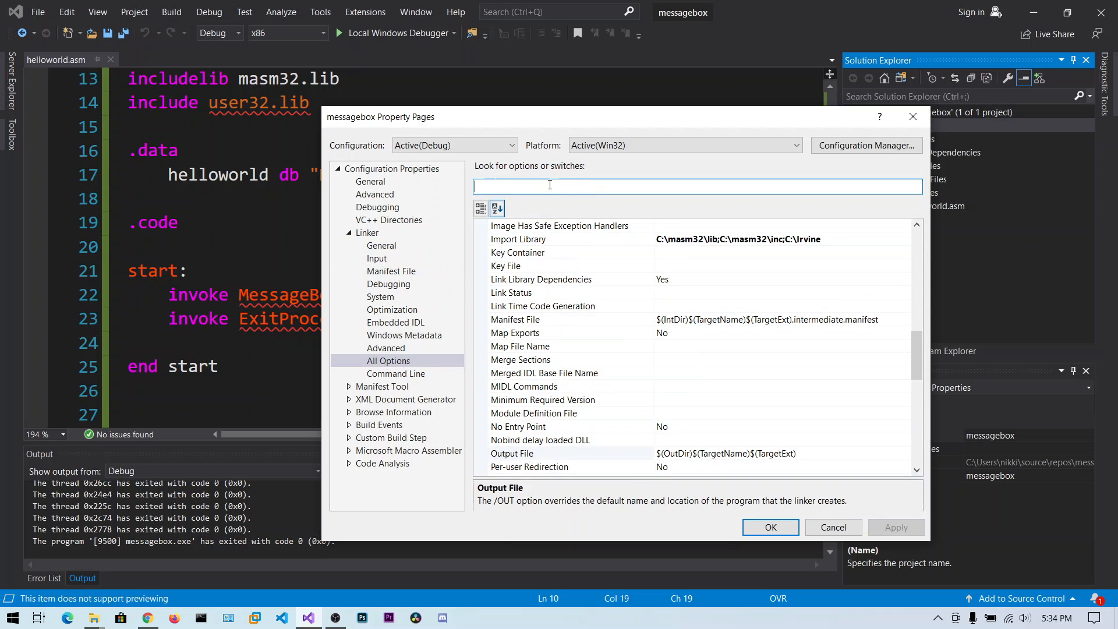
type("s")
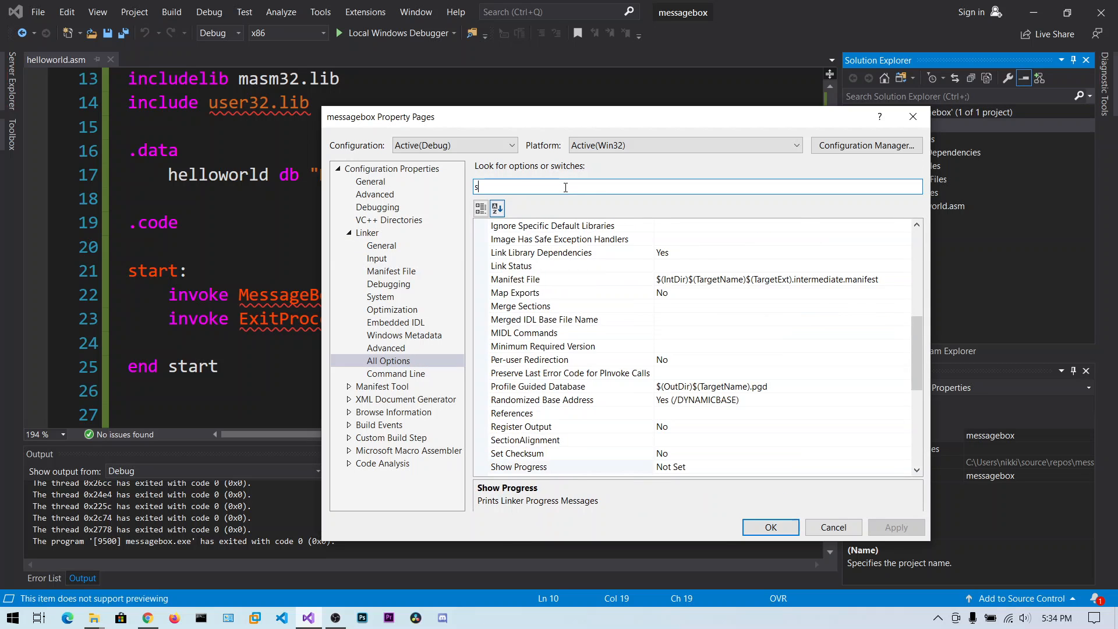
type("ubs")
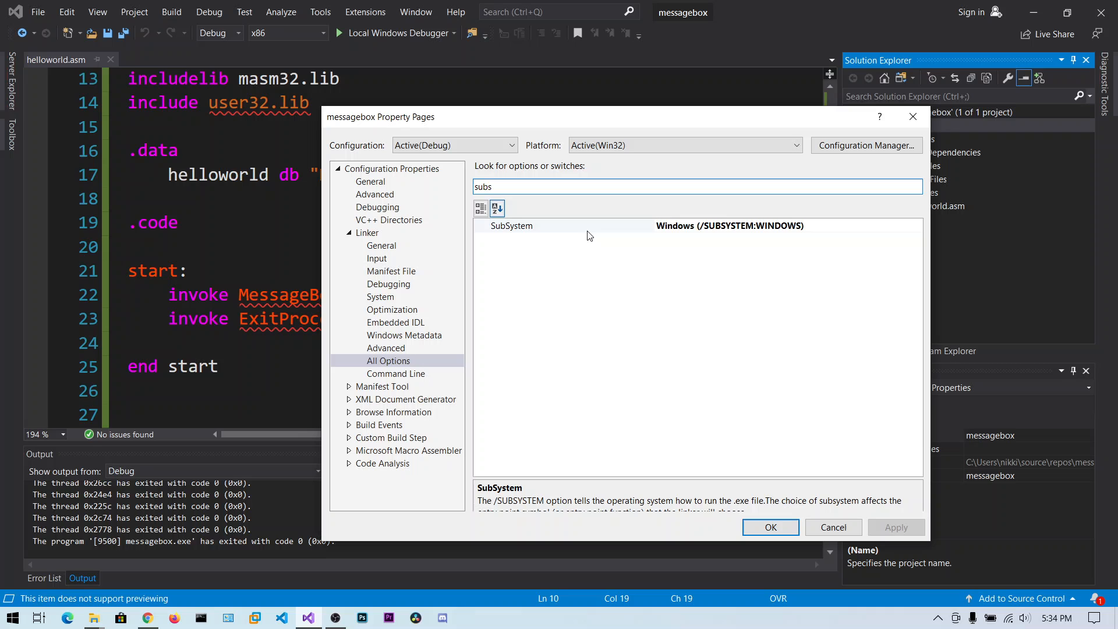
mouse_move(598, 231)
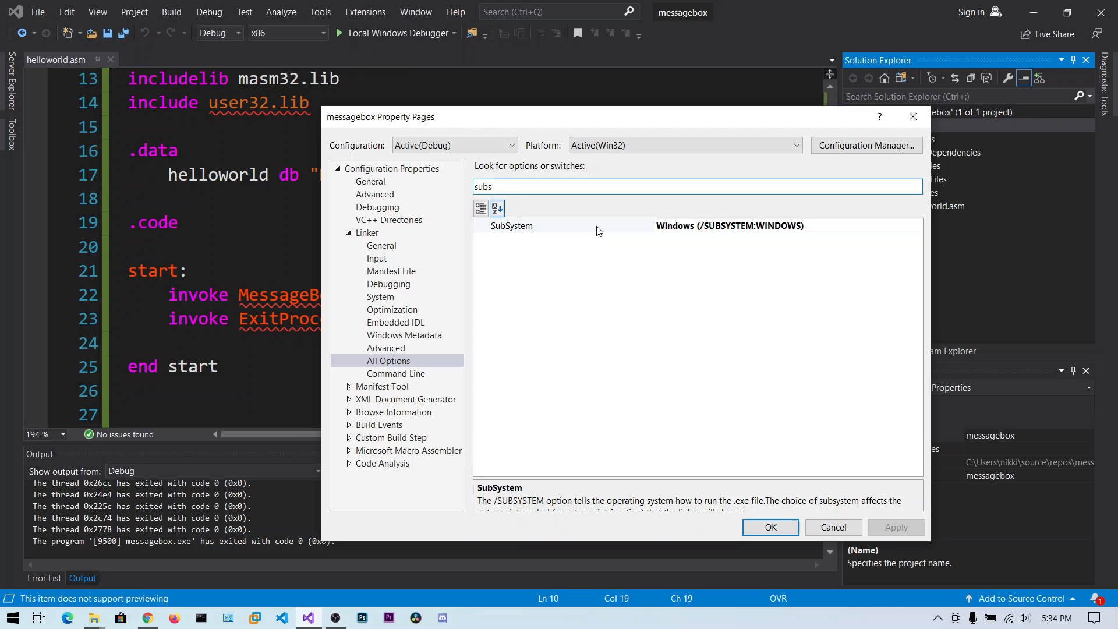
mouse_move(646, 215)
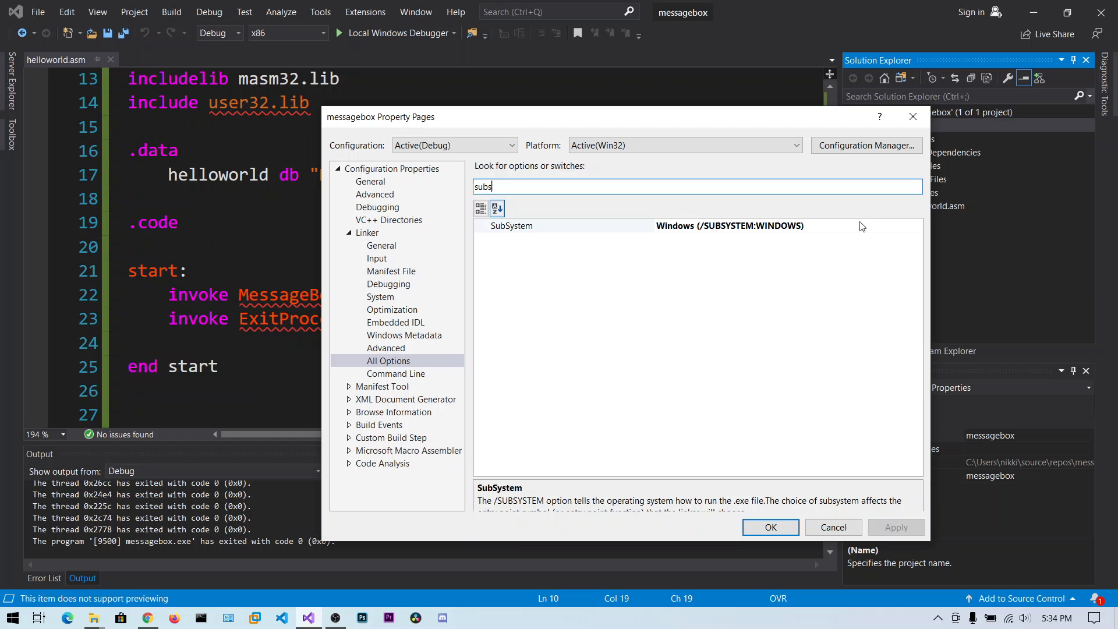
left_click(916, 225)
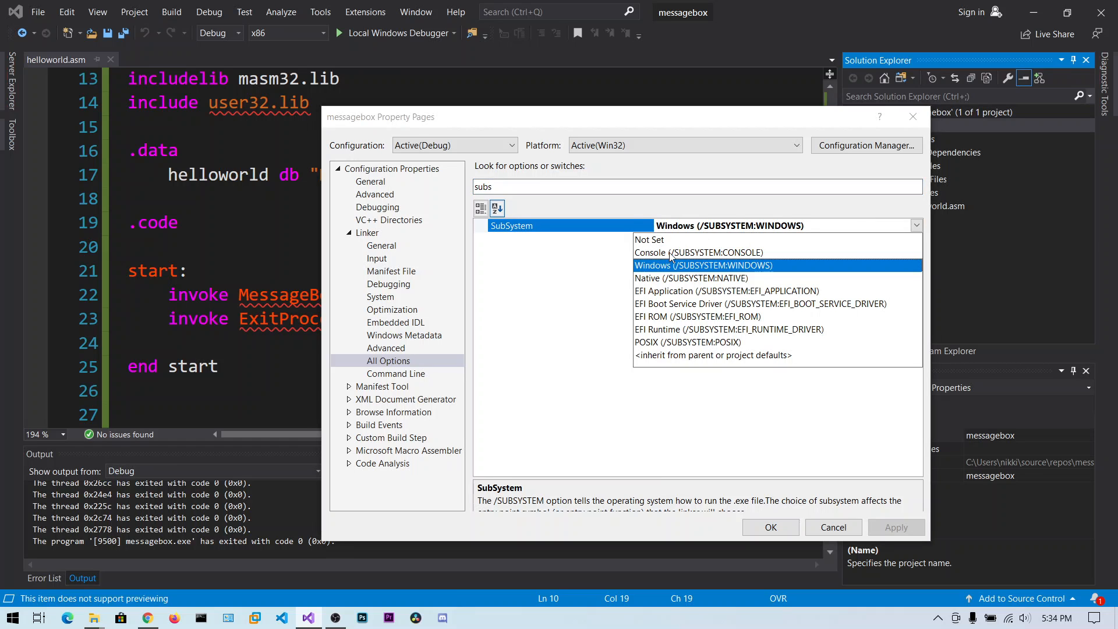
left_click(699, 253)
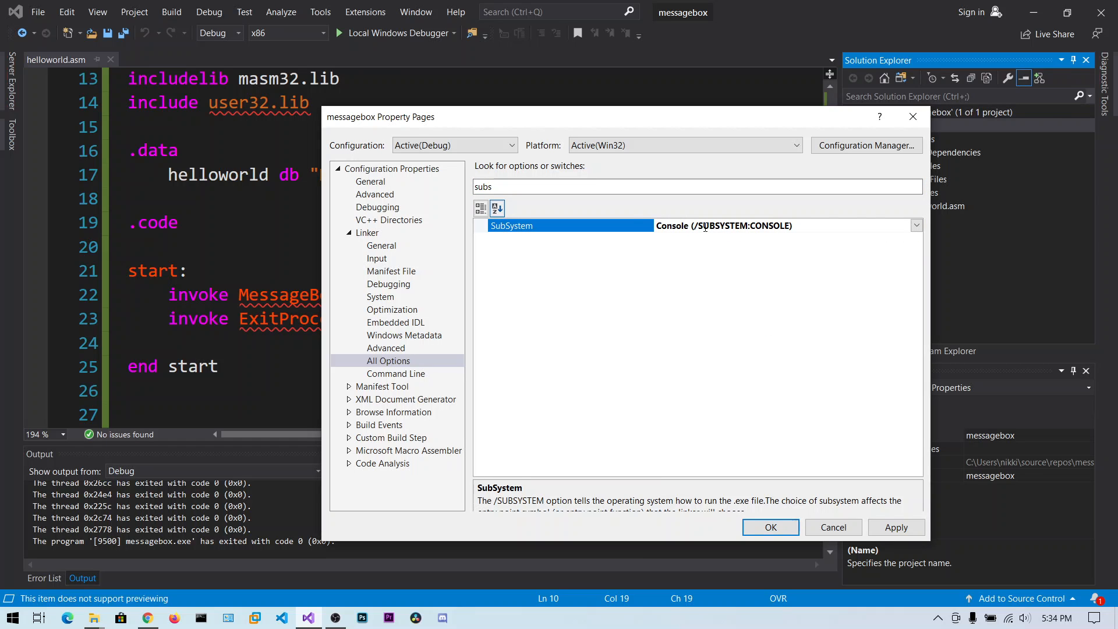
left_click(916, 225)
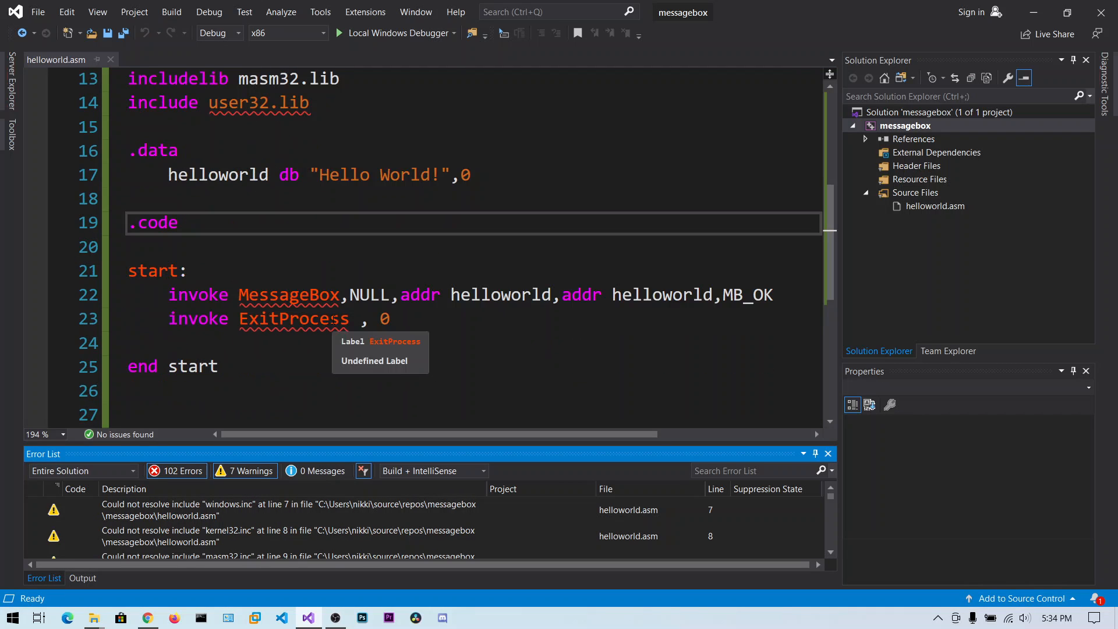
Jump from the windows.inc error to line 14 and change it to 'includelib user32.lib'
left_click(257, 510)
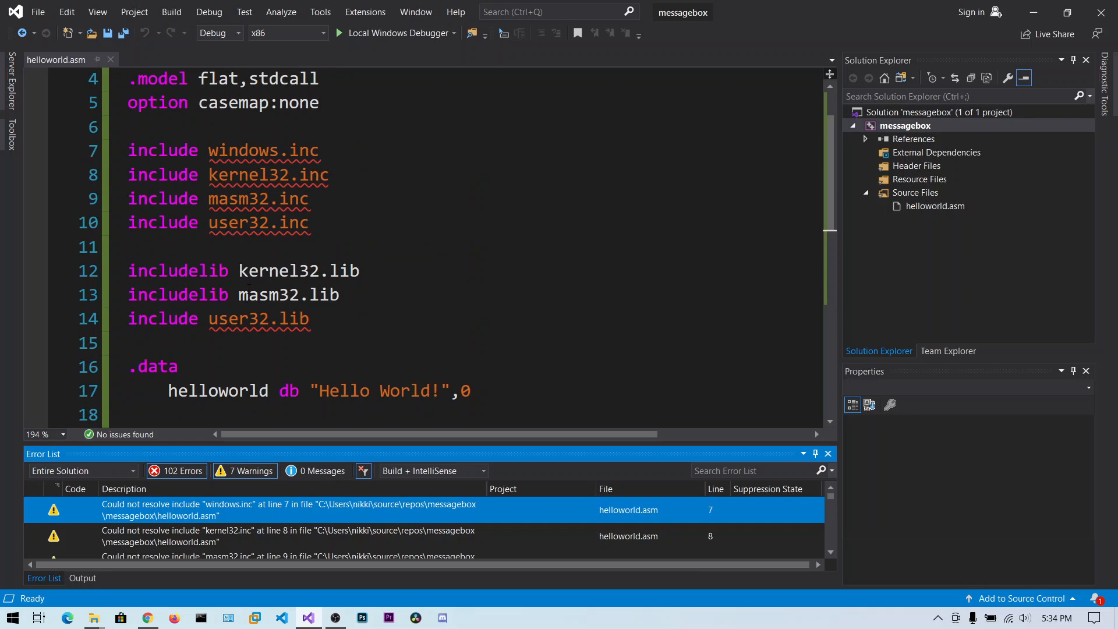
double_click(238, 319)
type("lib")
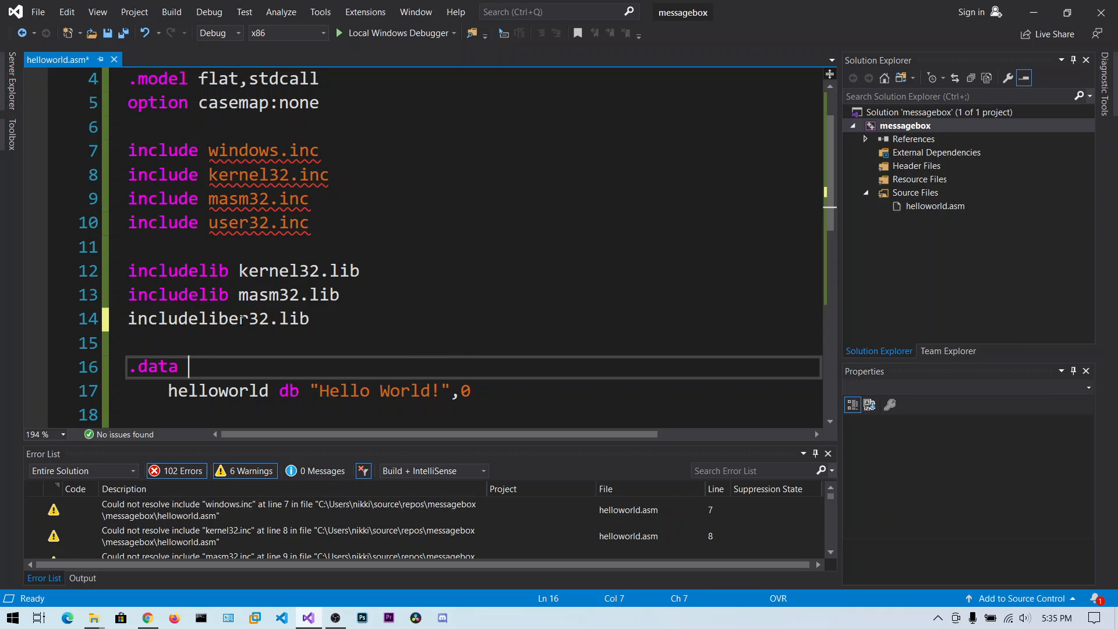
double_click(192, 319)
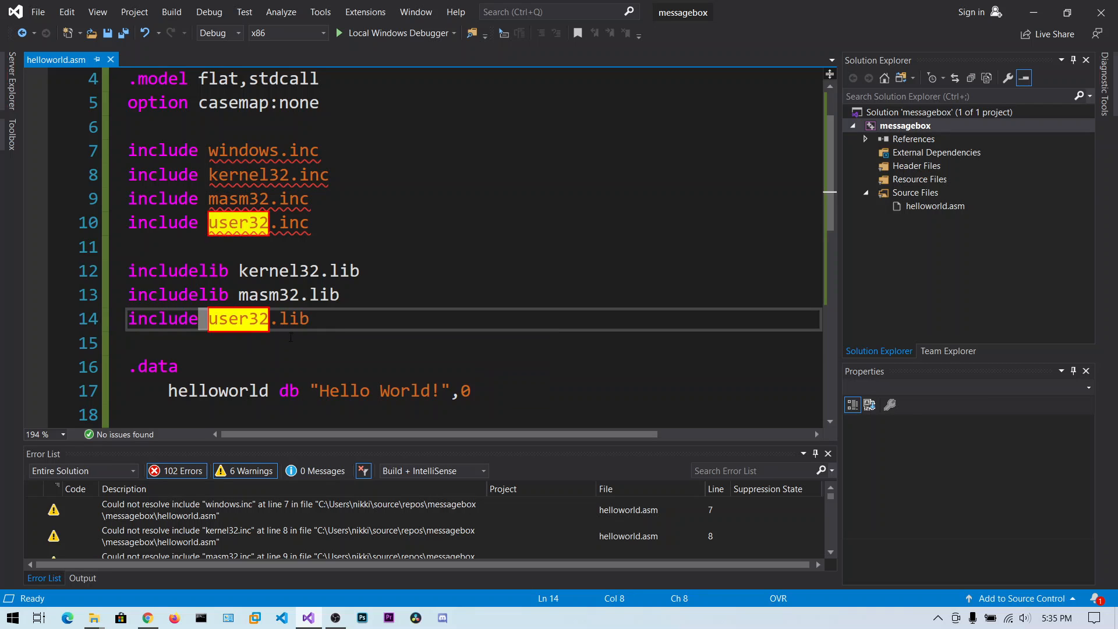
left_click(212, 319)
type("lib")
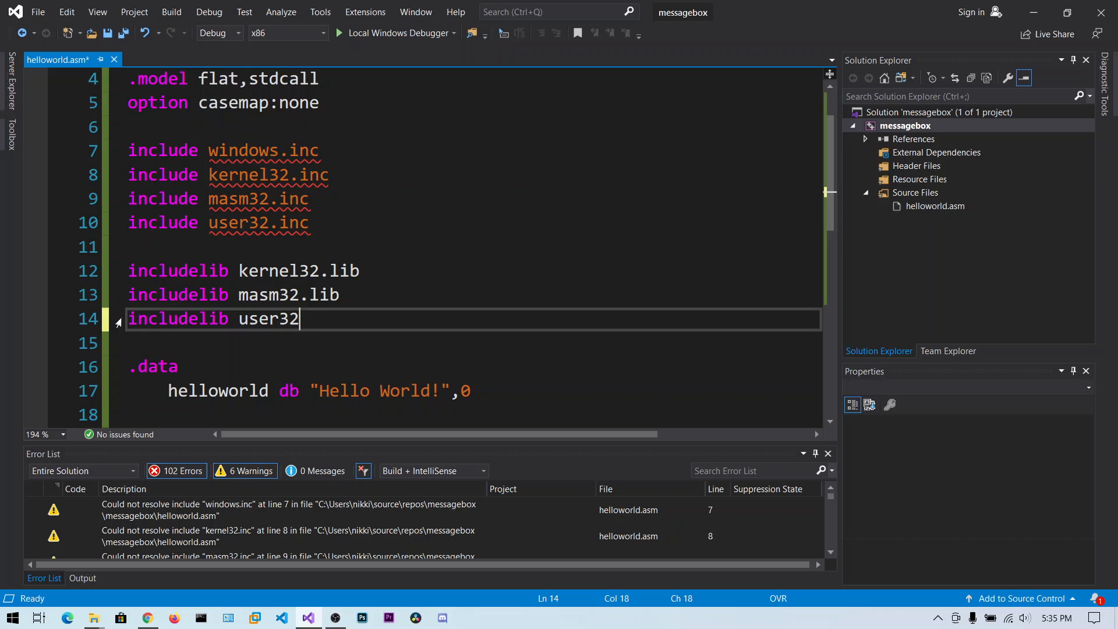
type(".lib")
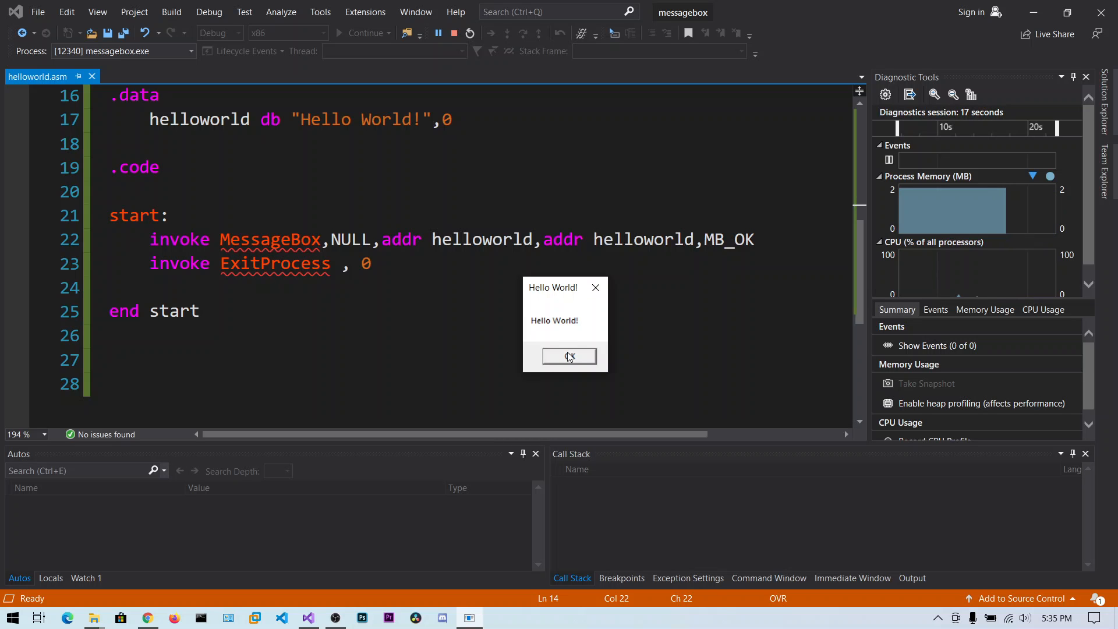
Dismiss the Hello World! message box and select MessageBox in the code
left_click(568, 357)
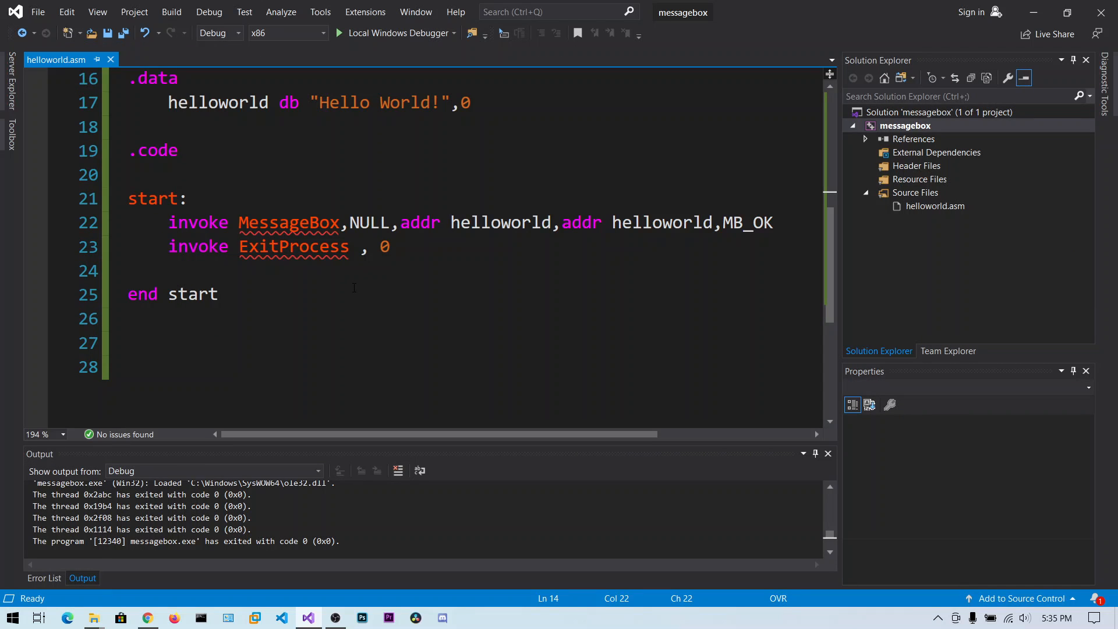
double_click(288, 222)
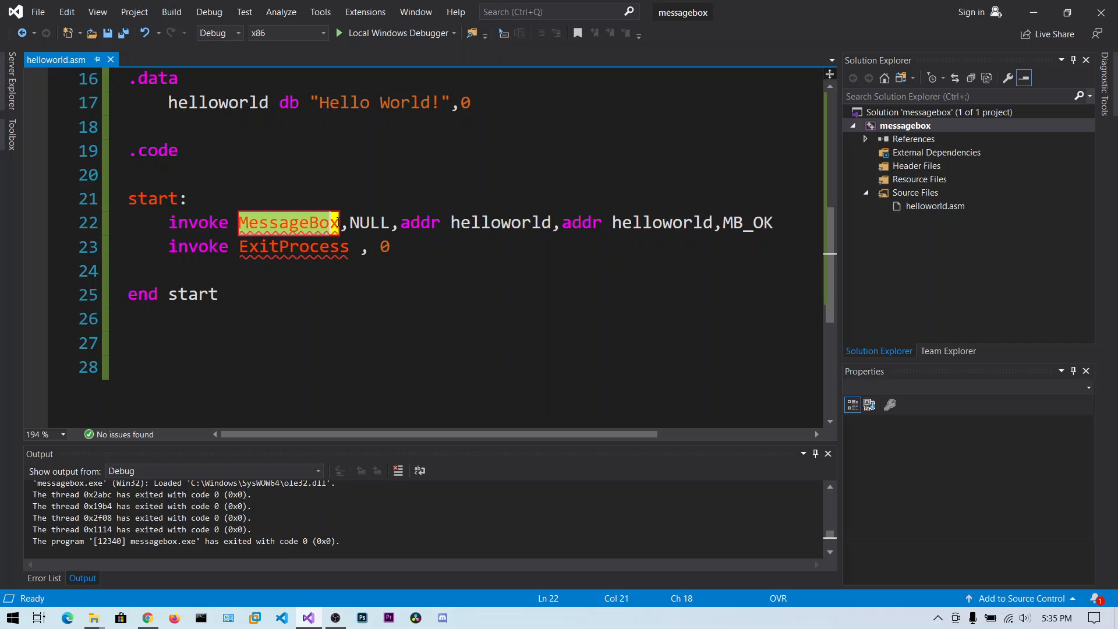